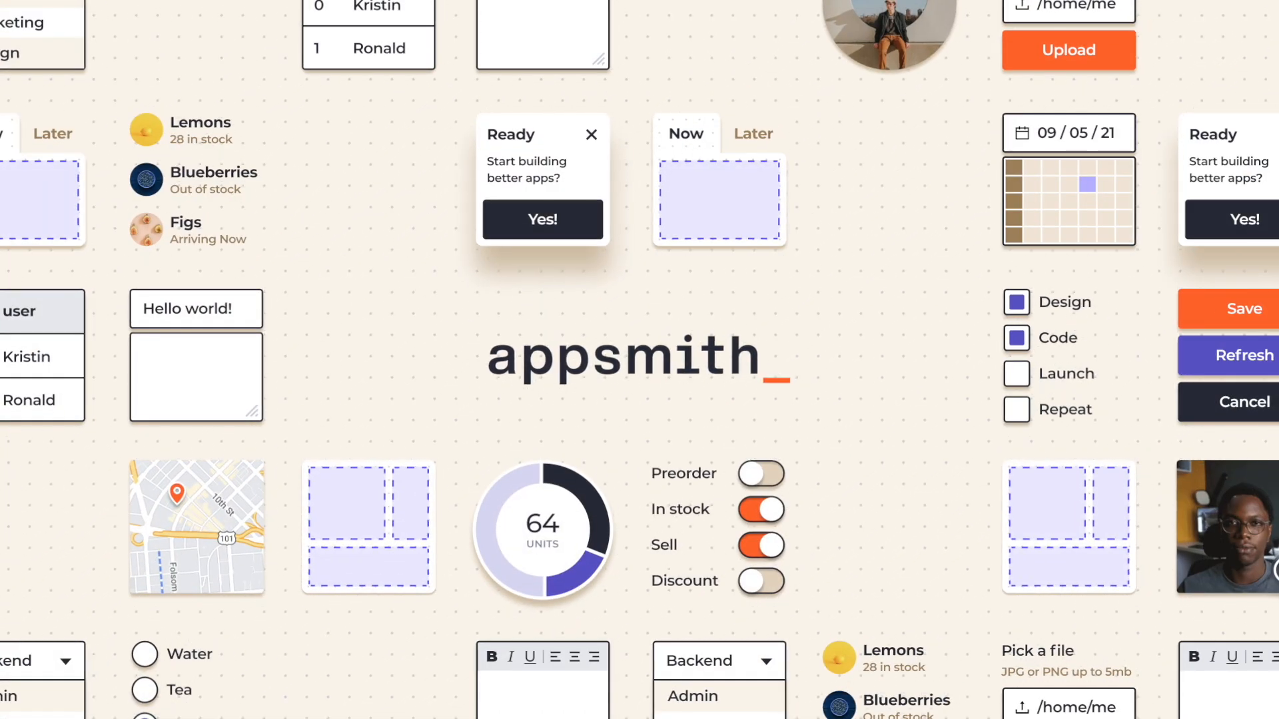
Scroll the applications list to reach Untitled application 4 for editing.
scroll(down, 3)
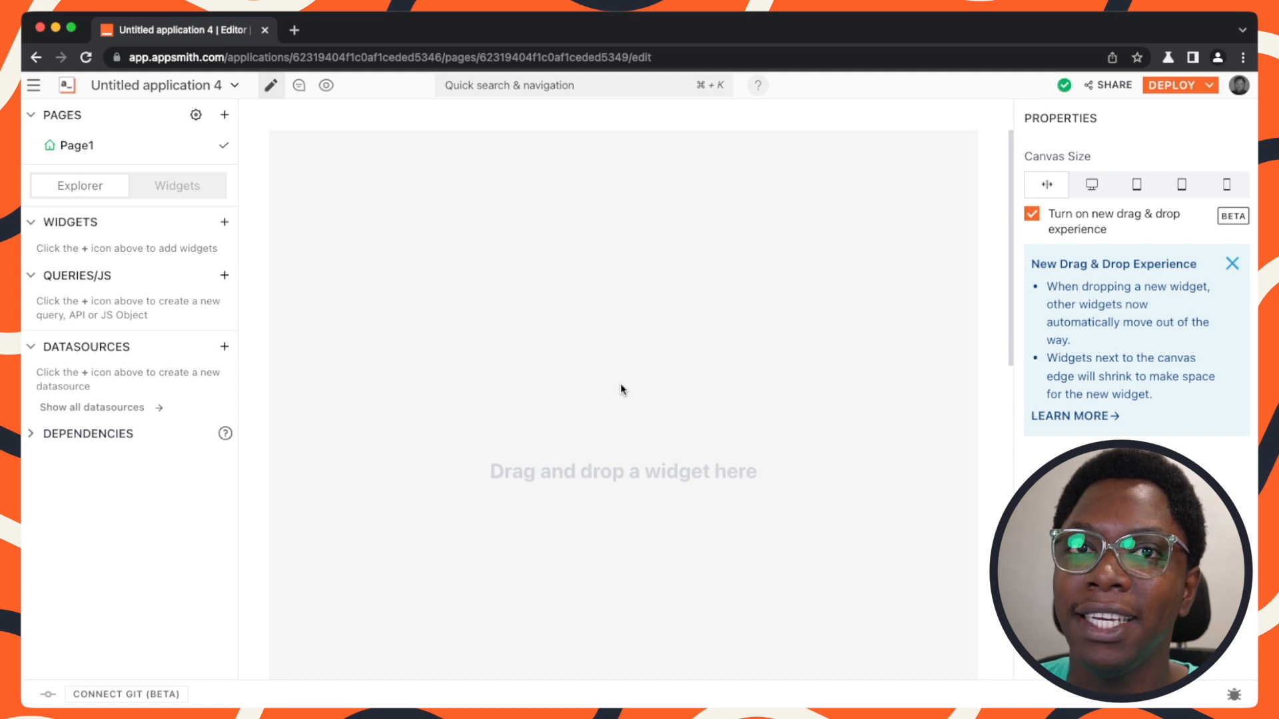
mouse_move(221, 191)
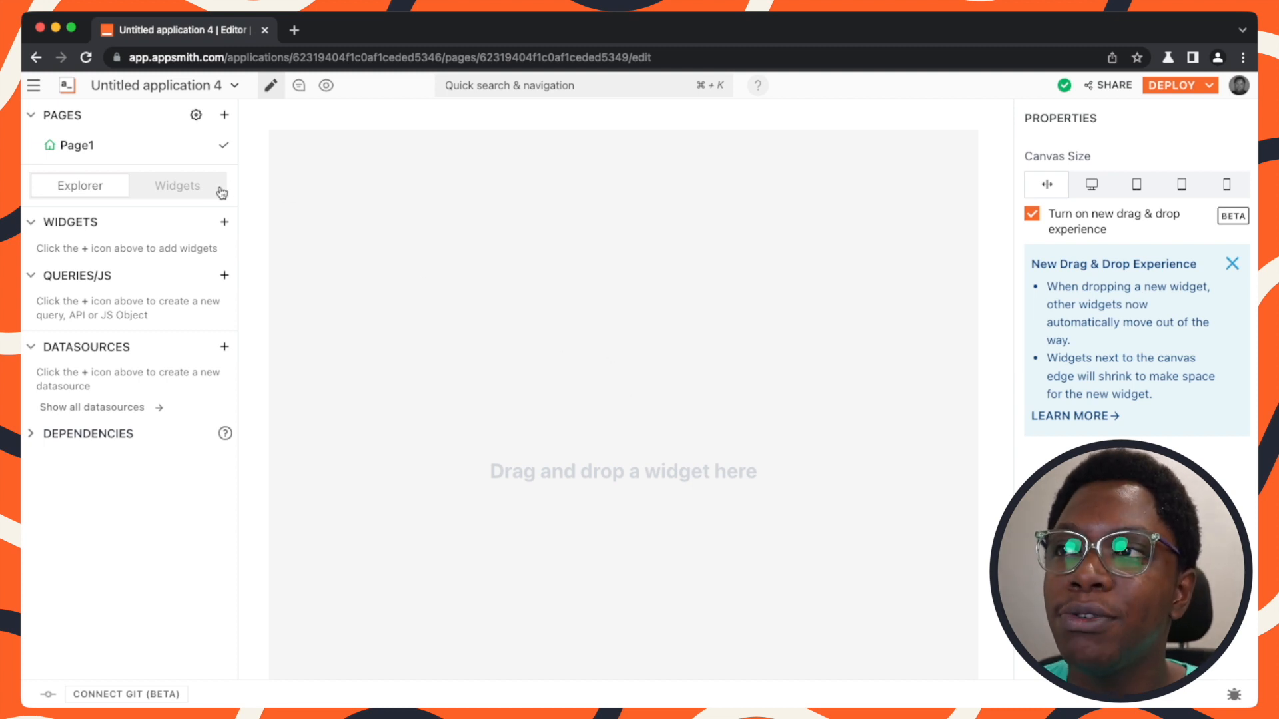
Add a Form widget to the canvas with an Input inside it labelled Email.
click(176, 185)
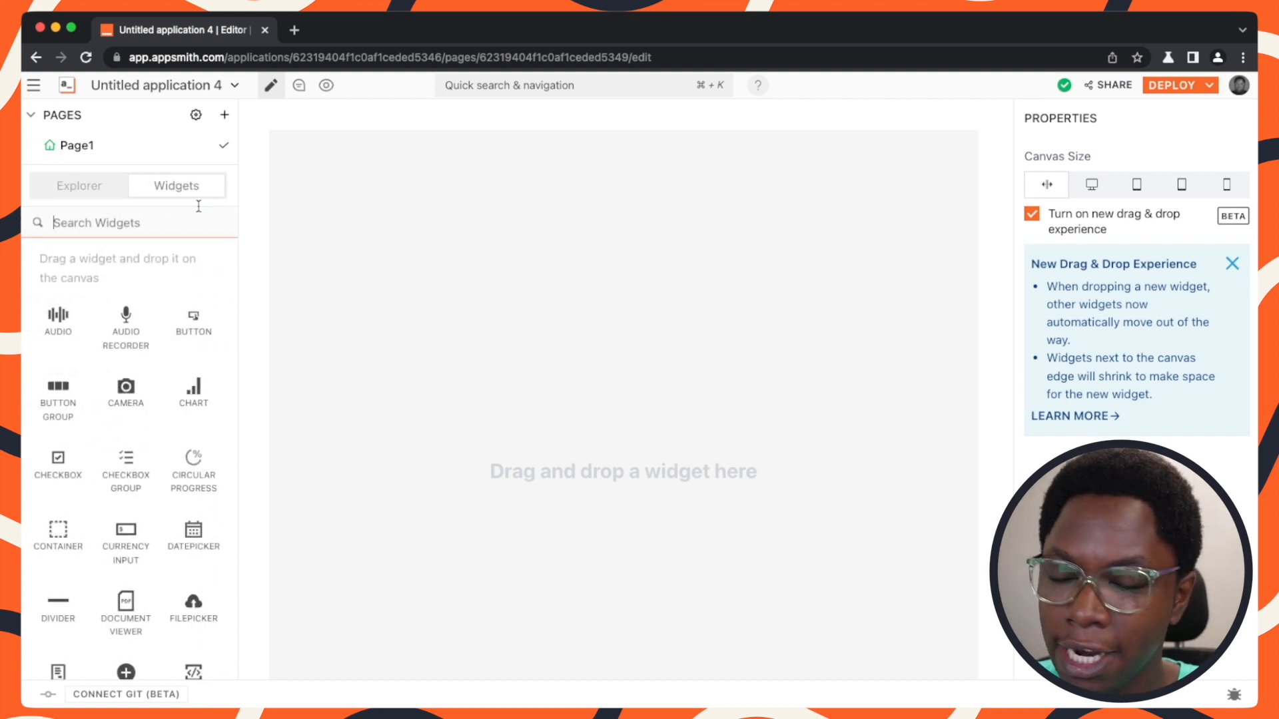
text(for)
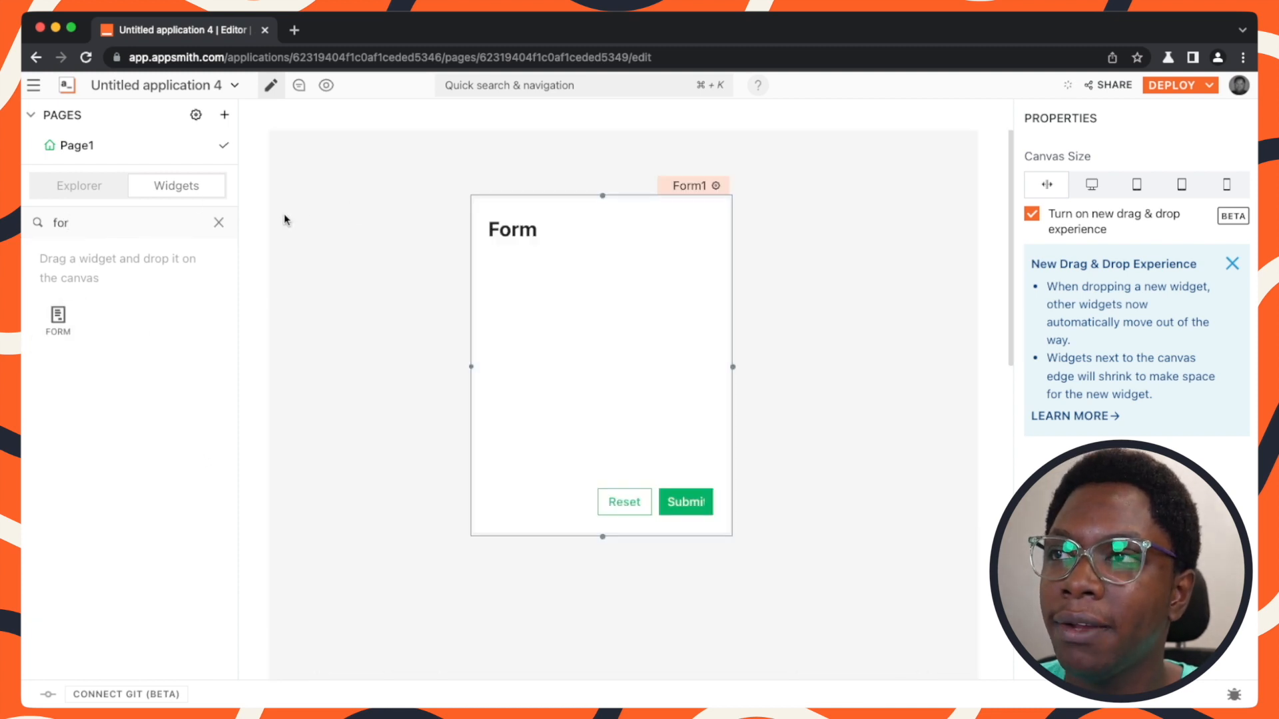
click(217, 223)
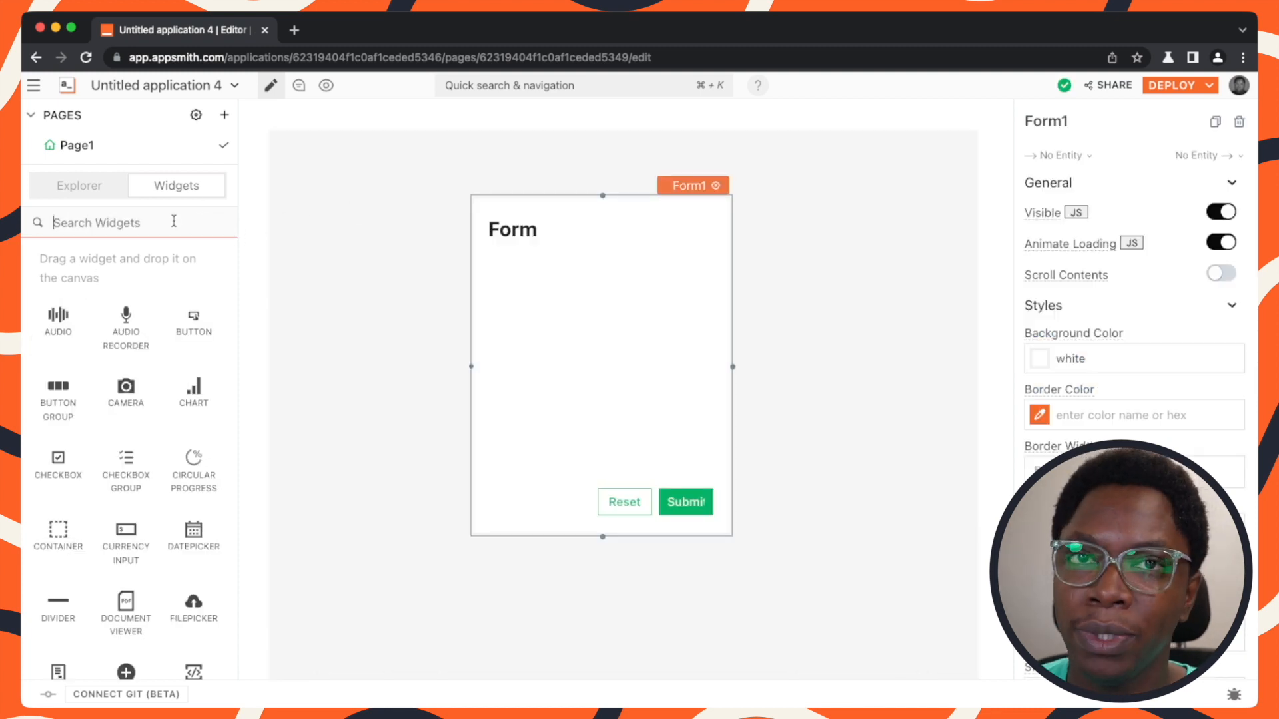
text(in)
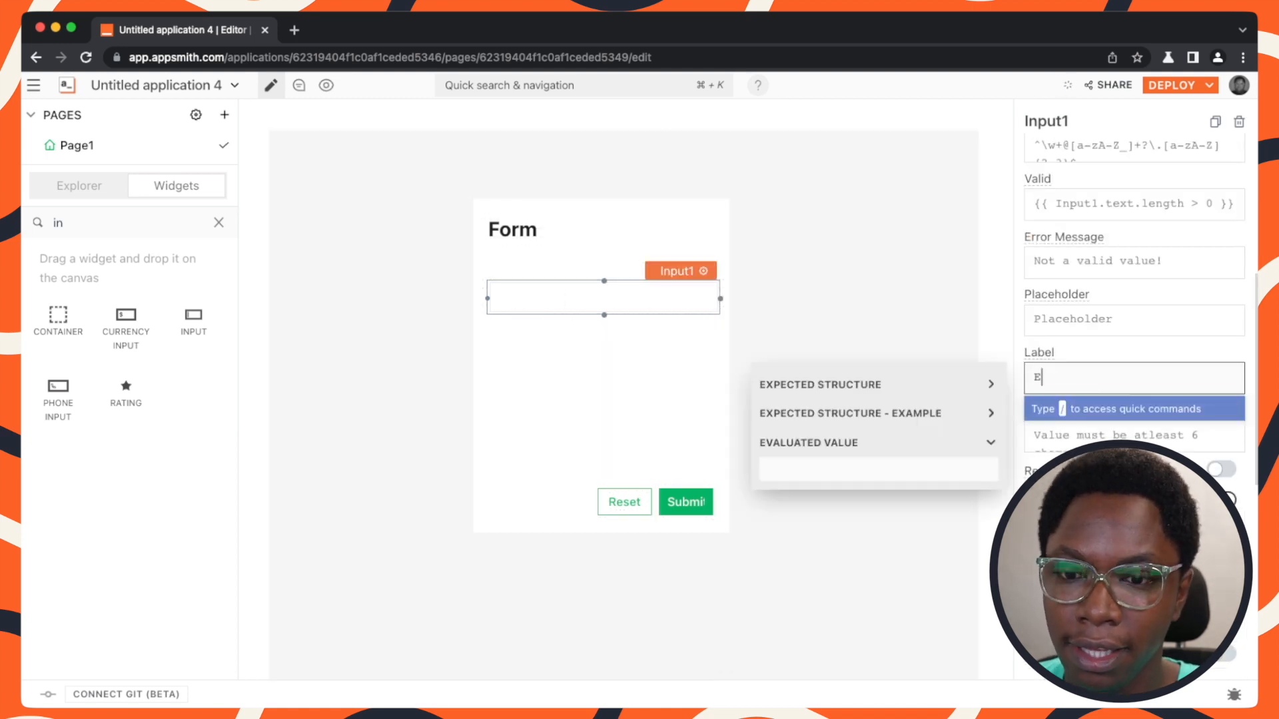
text(mail)
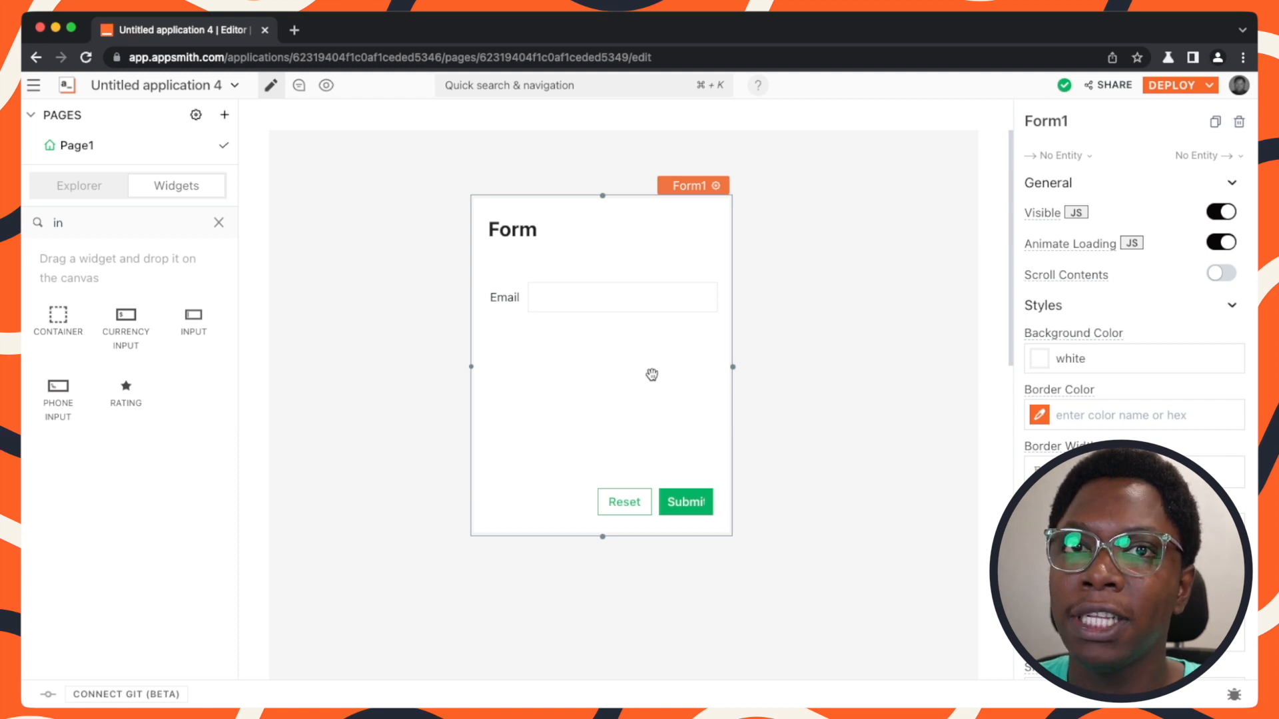
mouse_move(647, 363)
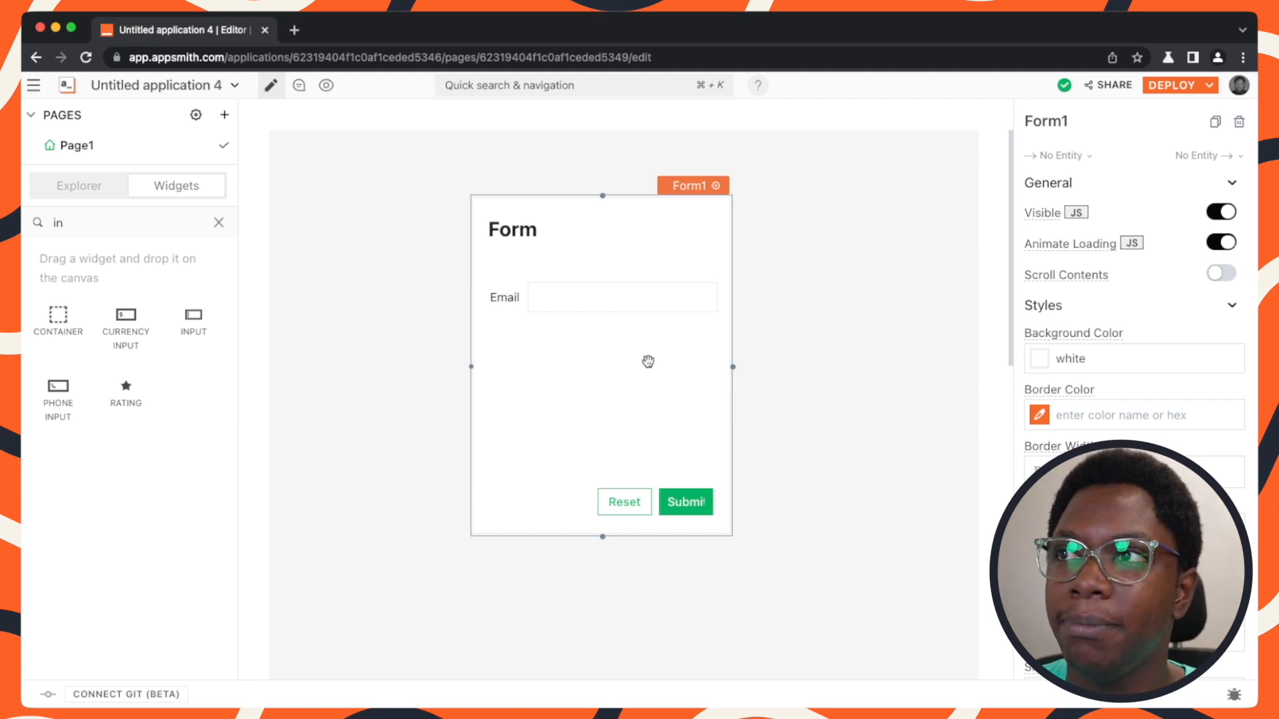
Start a New Datasource from Queries/JS and scroll to the Sample Databases list.
click(78, 185)
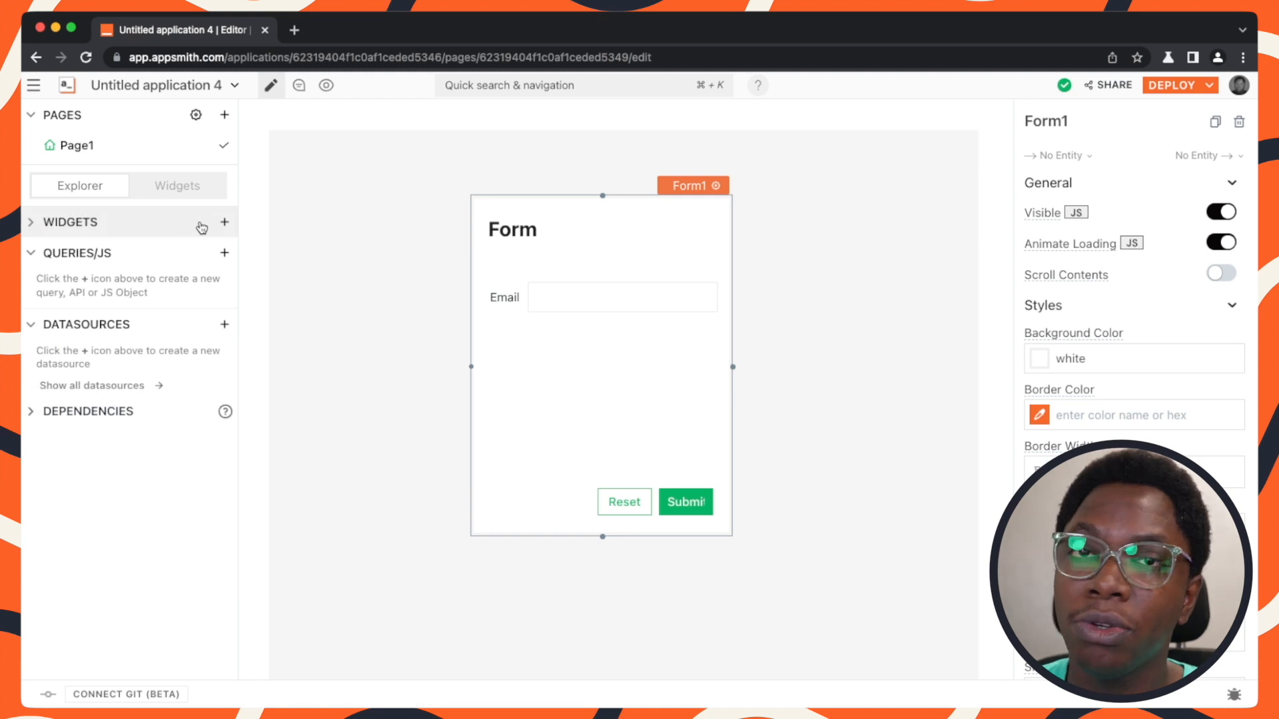
mouse_move(225, 253)
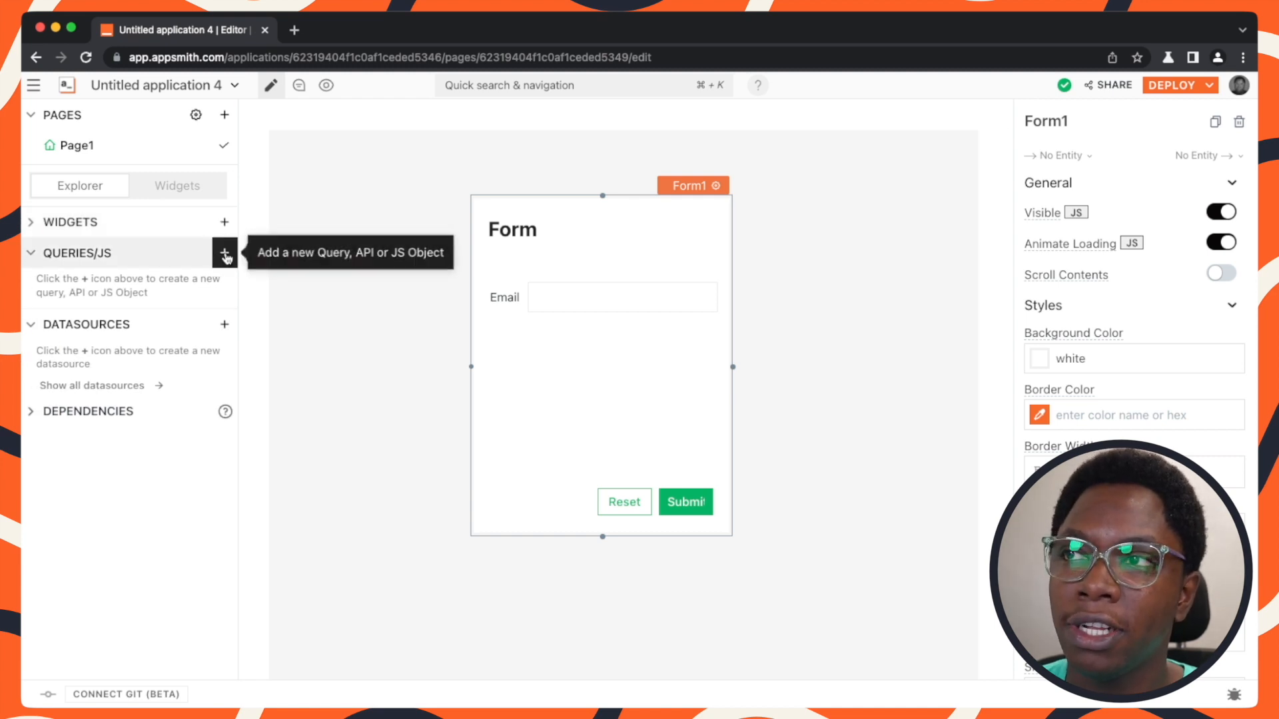
click(224, 253)
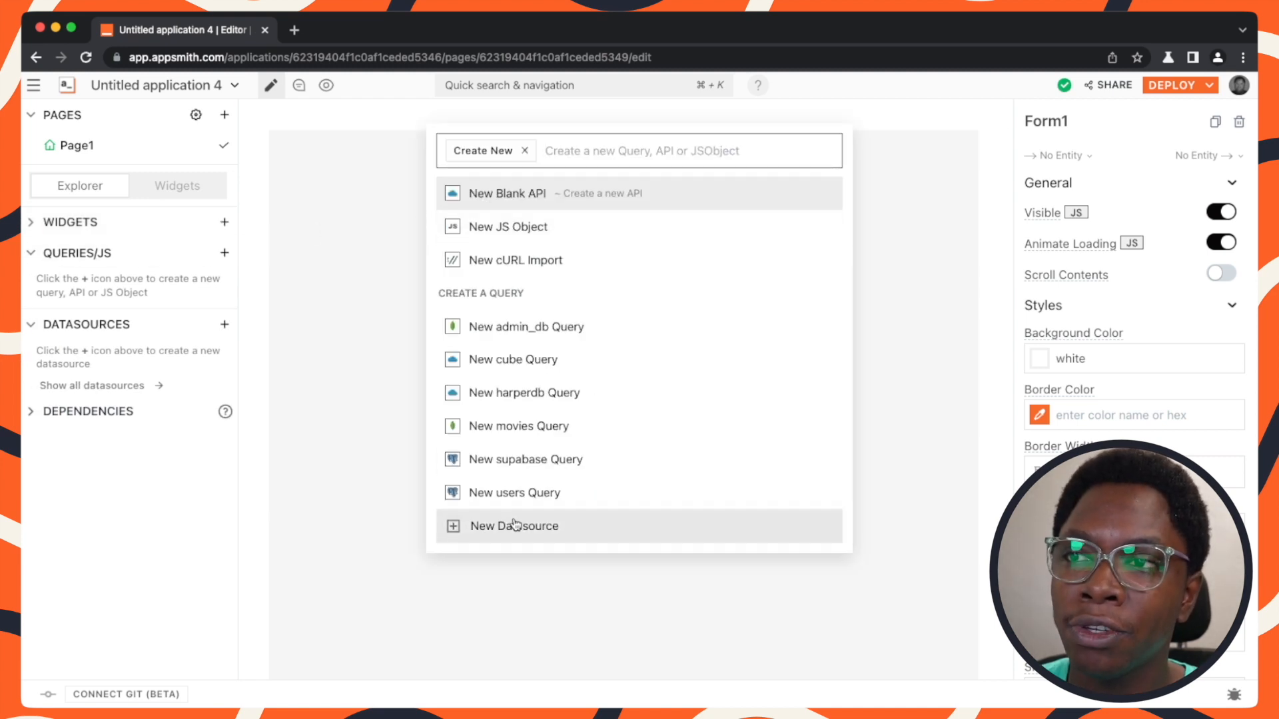
click(514, 525)
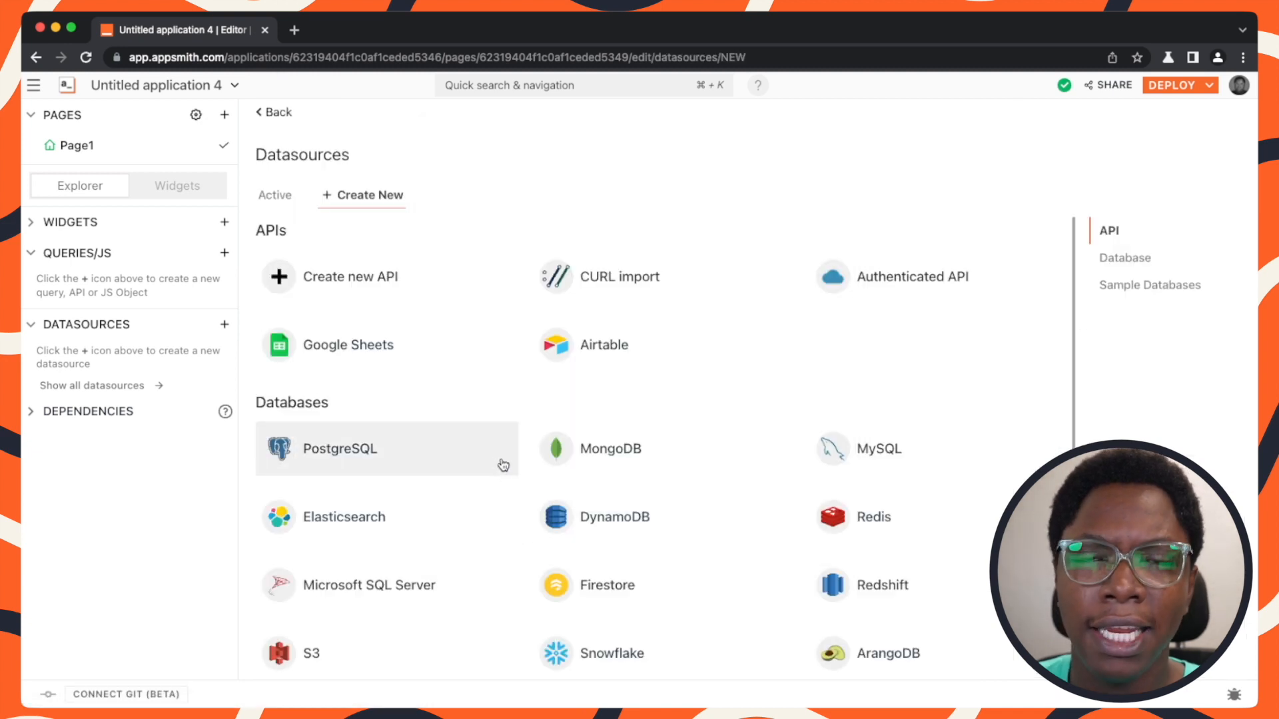
mouse_move(514, 411)
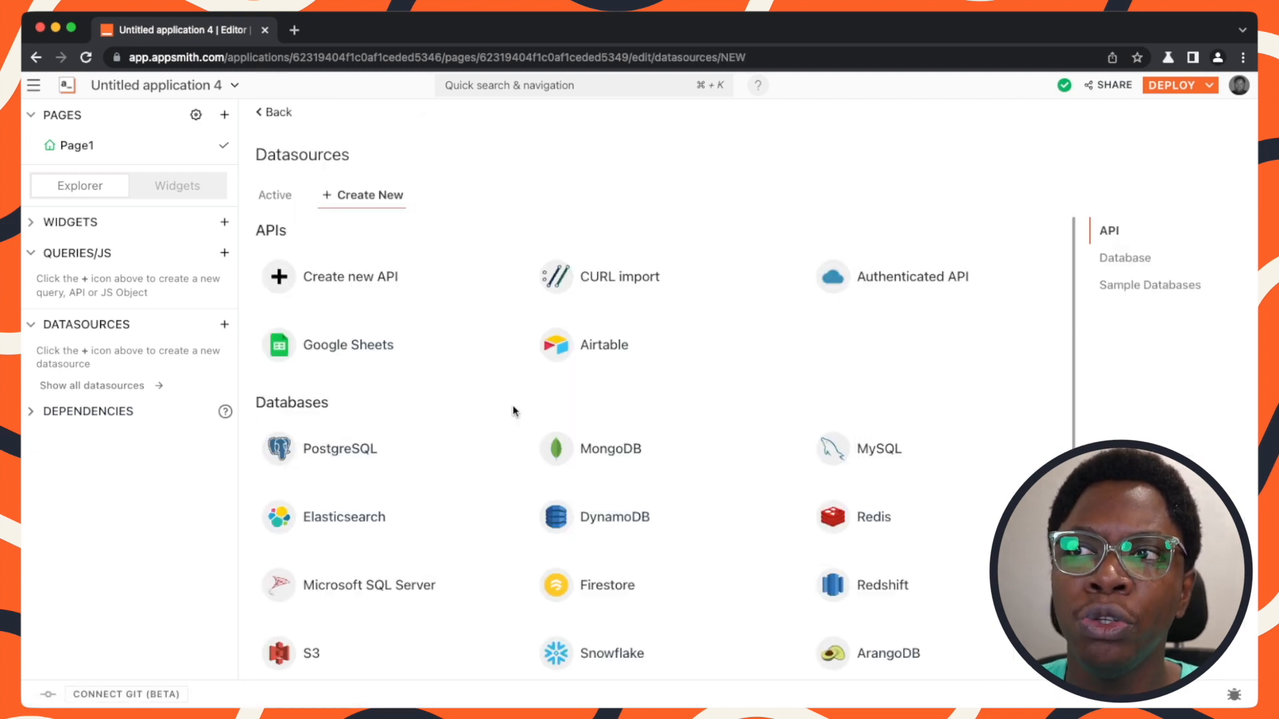
scroll(down, 3)
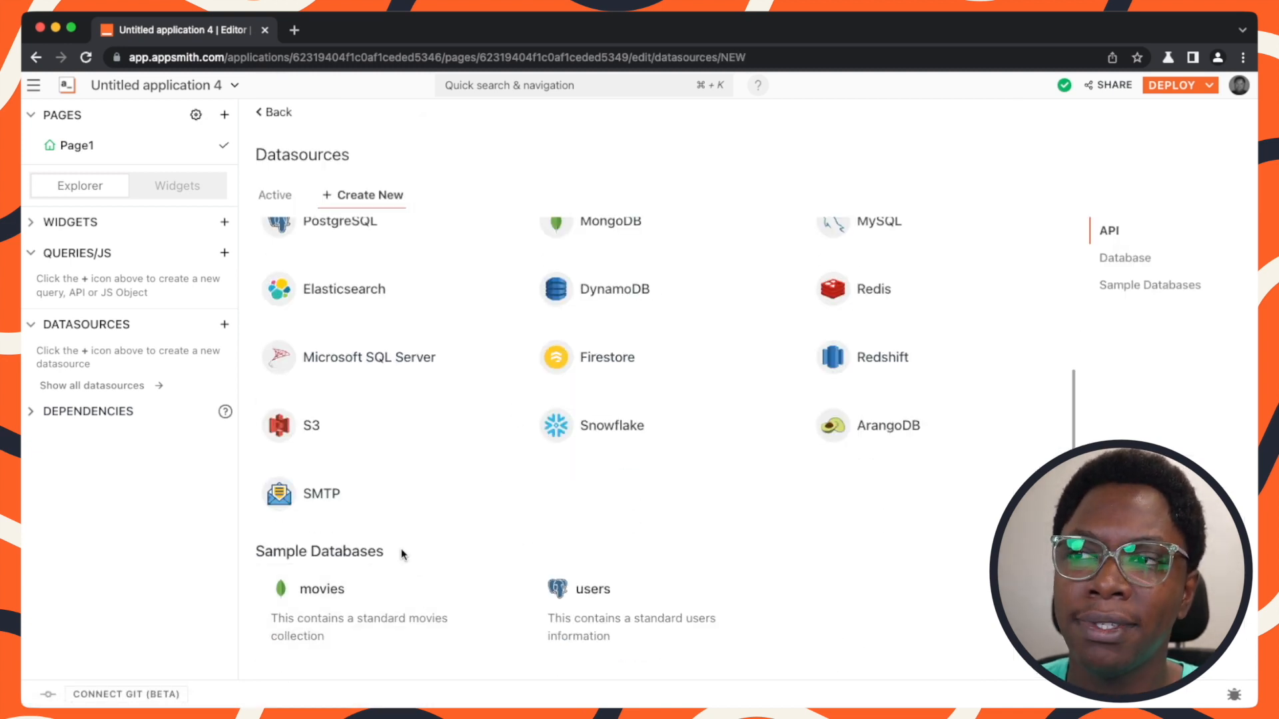
double_click(319, 550)
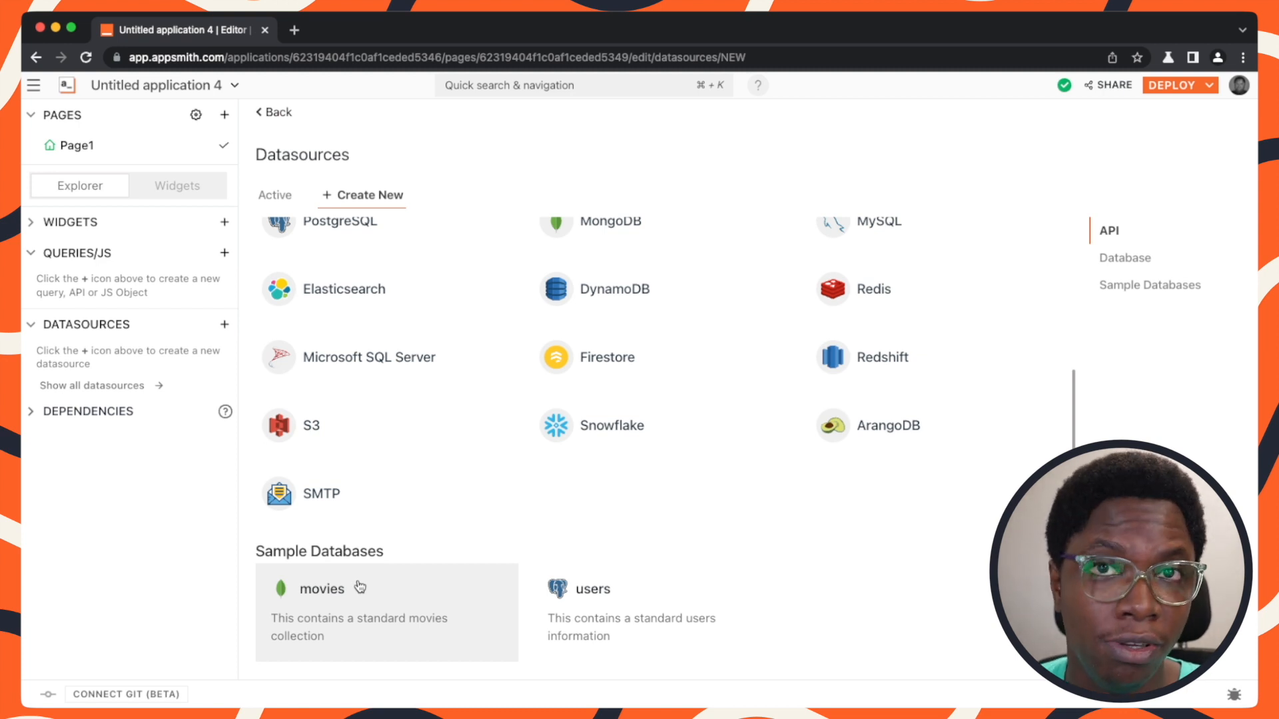
mouse_move(607, 609)
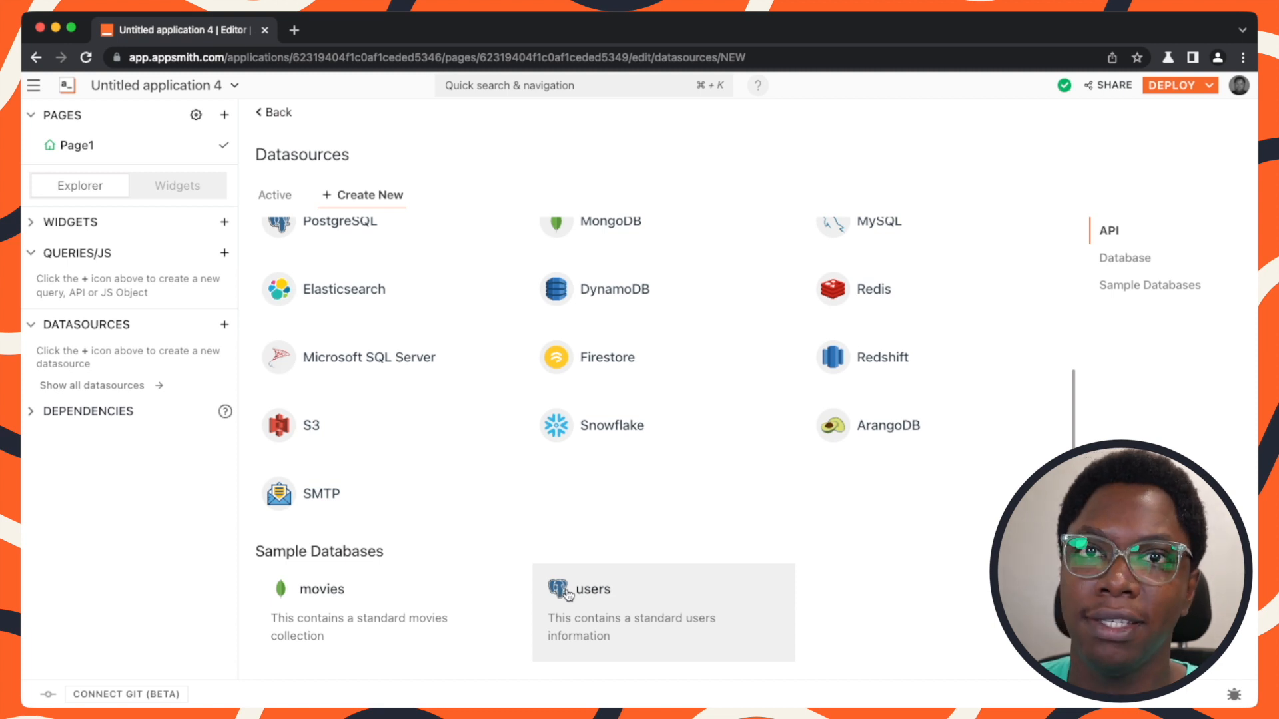
mouse_move(562, 583)
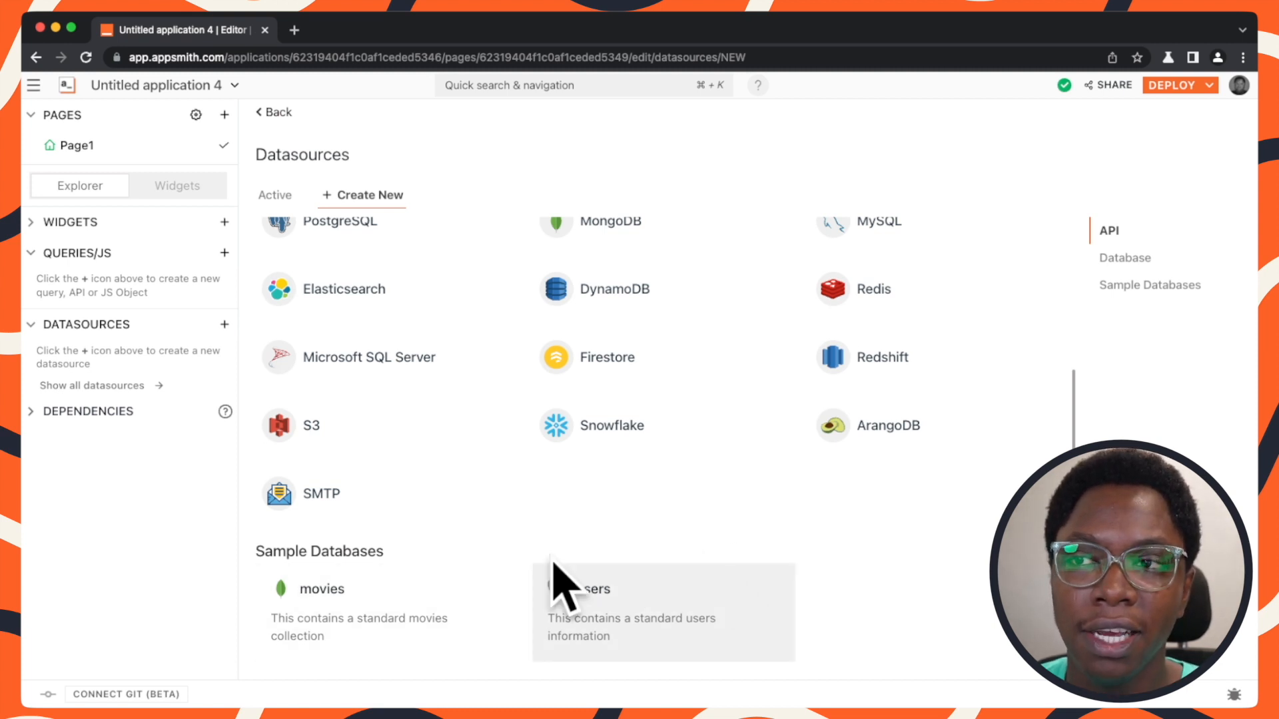
mouse_move(692, 608)
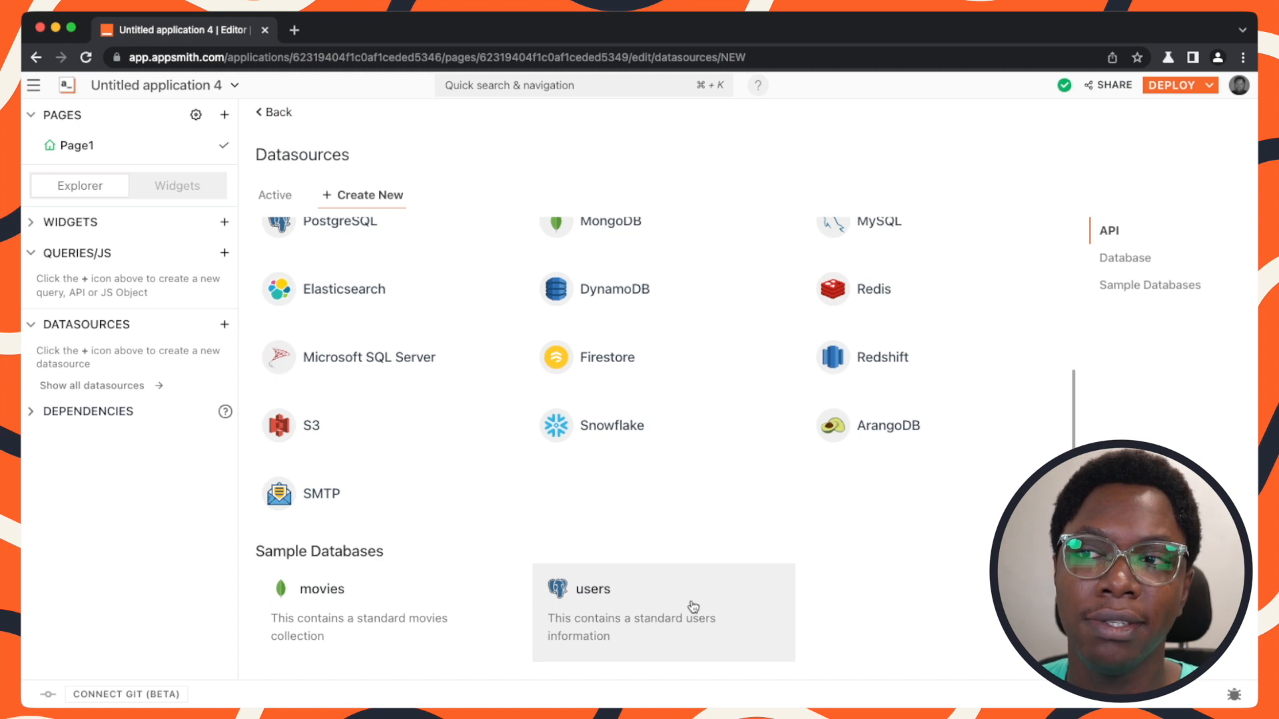
Add the sample users database, then delete the duplicate users (1) datasource.
click(275, 194)
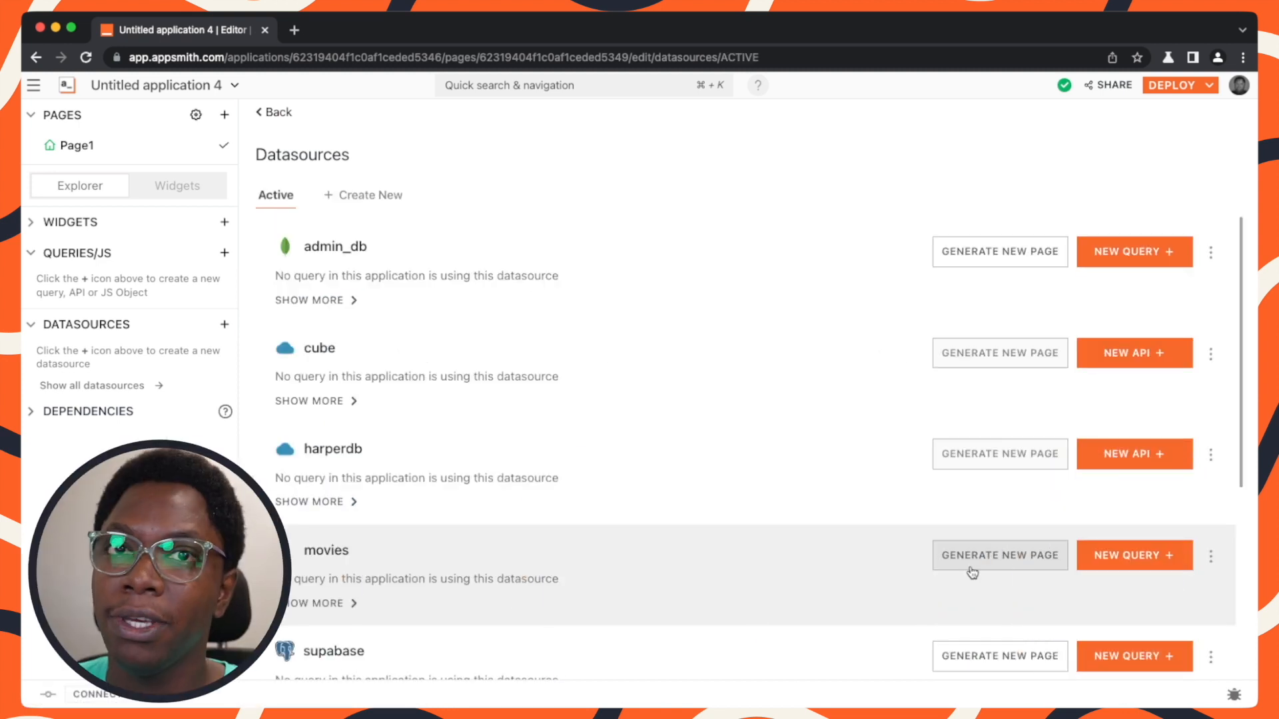
mouse_move(940, 571)
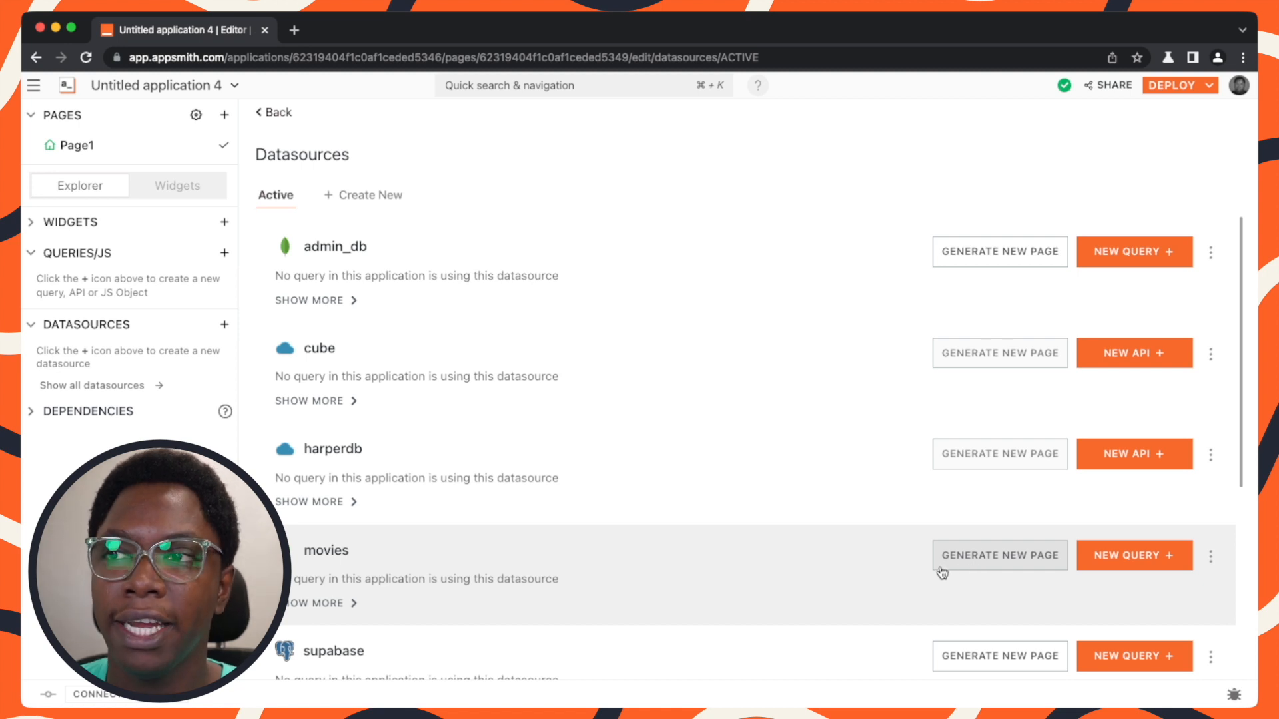
scroll(down, 3)
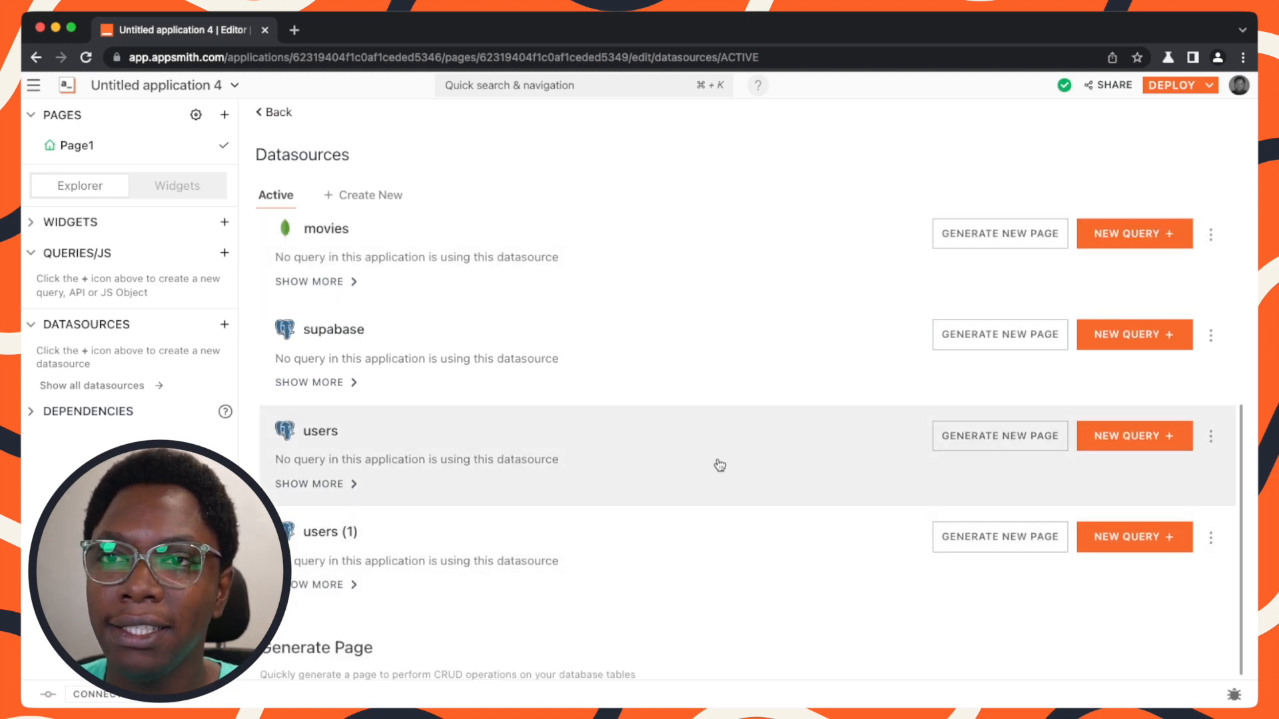
mouse_move(765, 452)
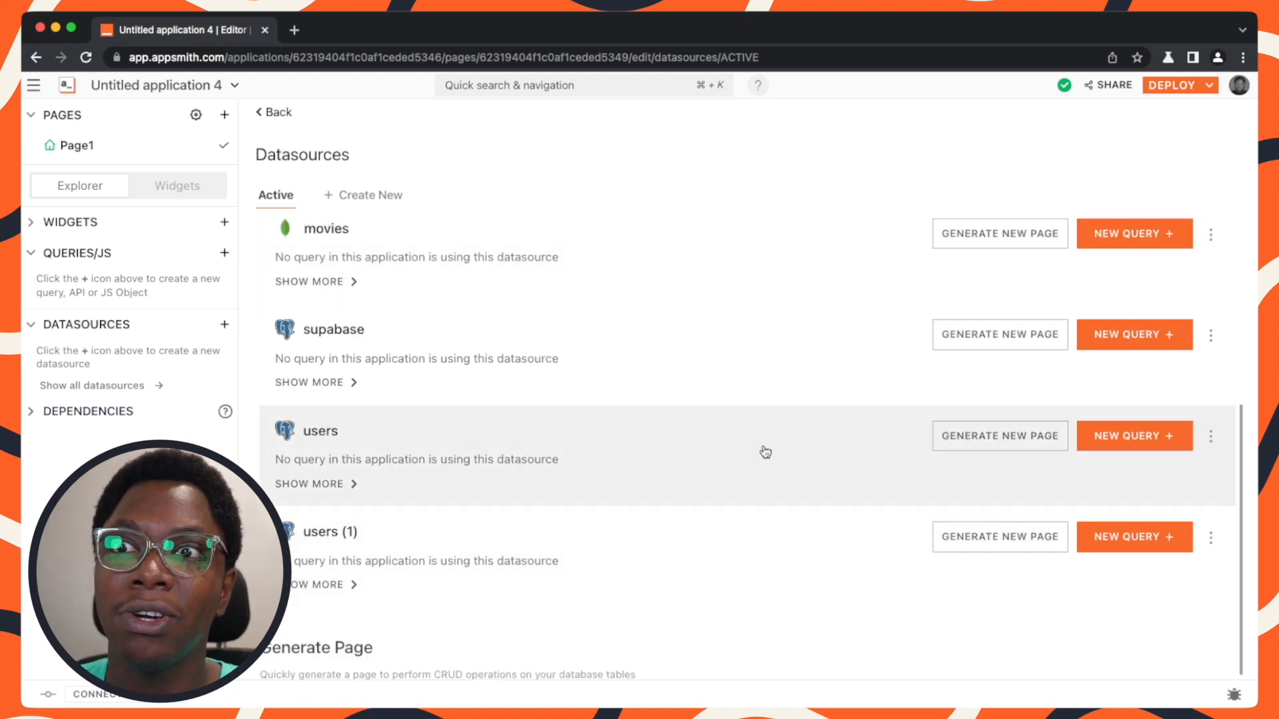
mouse_move(1209, 536)
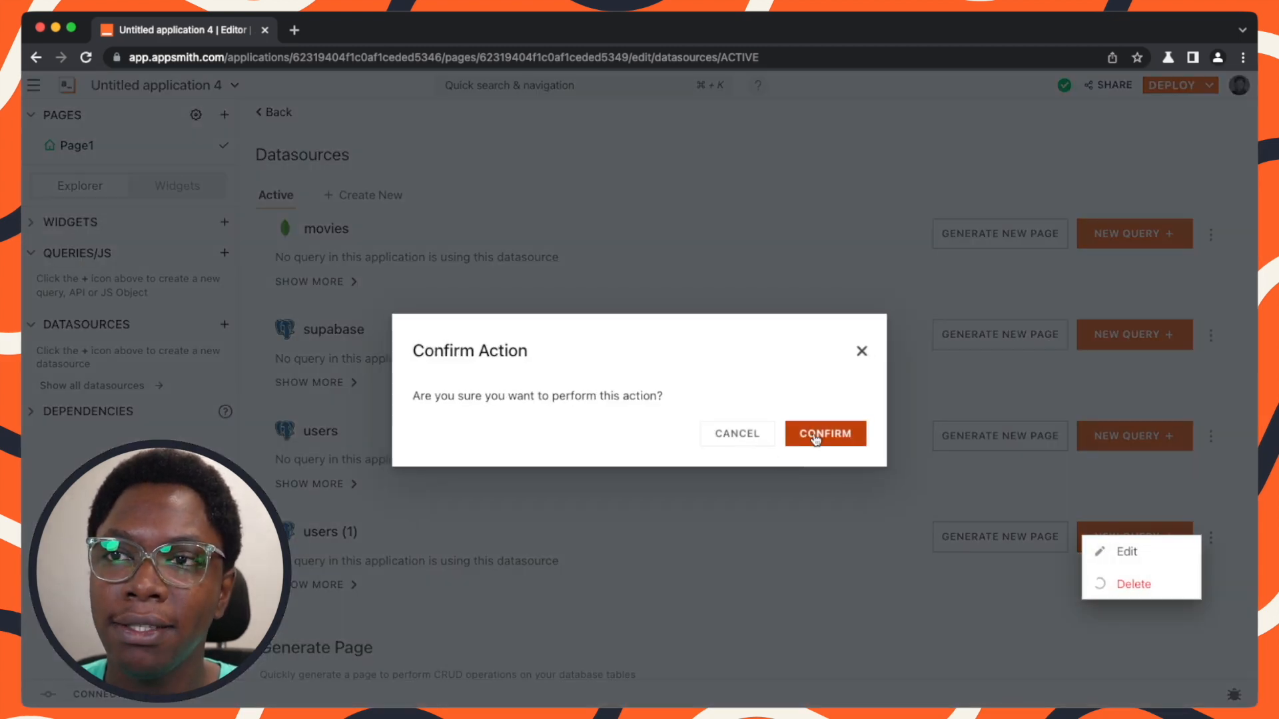
click(823, 433)
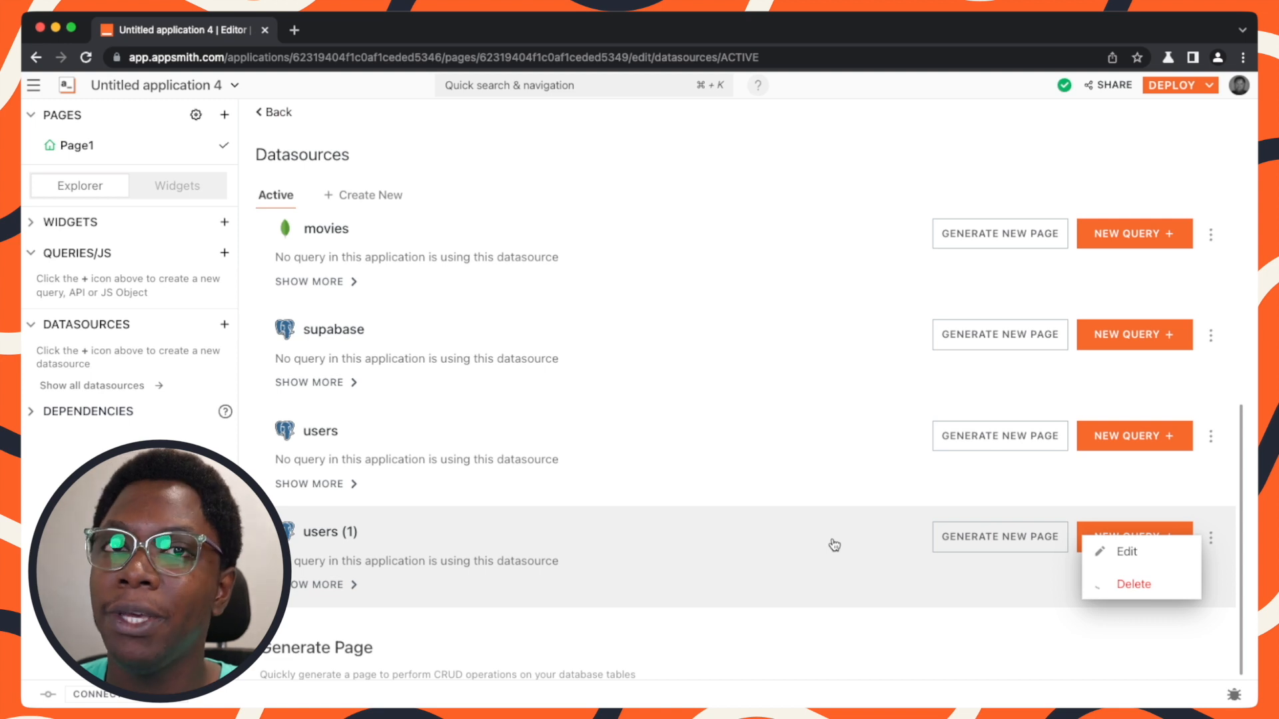
click(1132, 583)
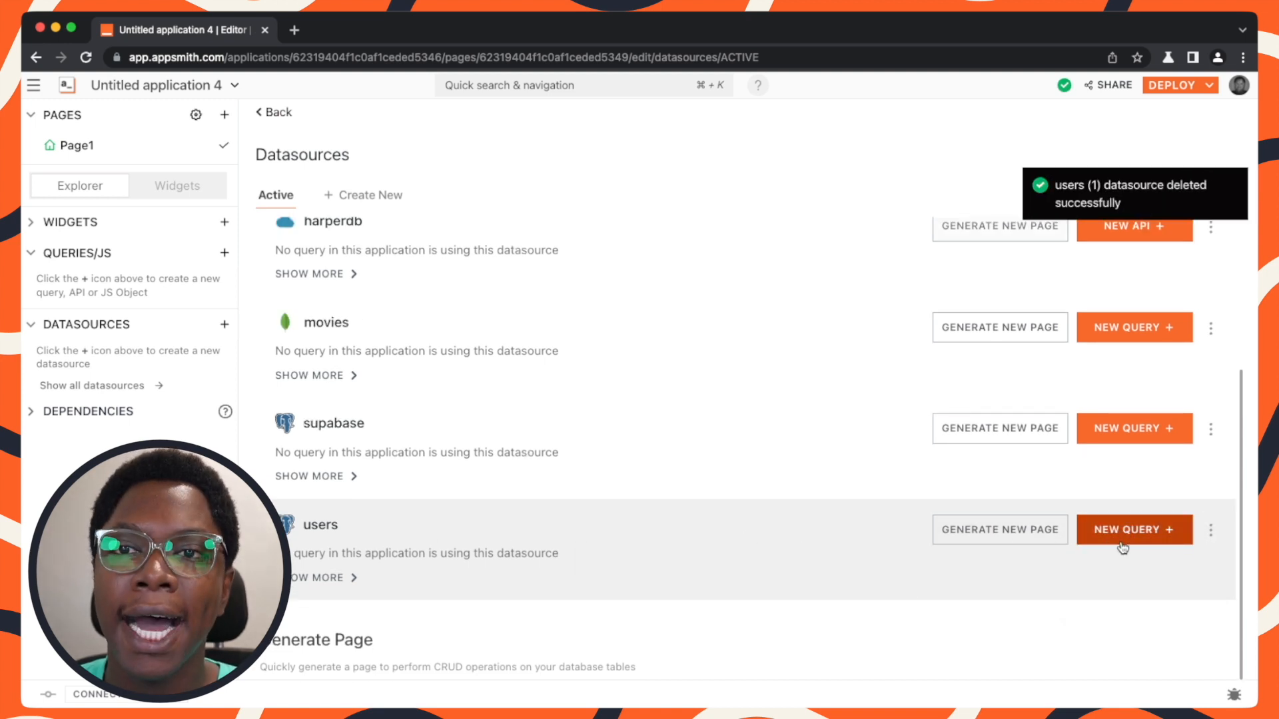
Create query find_user on users from the Select template and run SELECT * FROM users.
click(1132, 529)
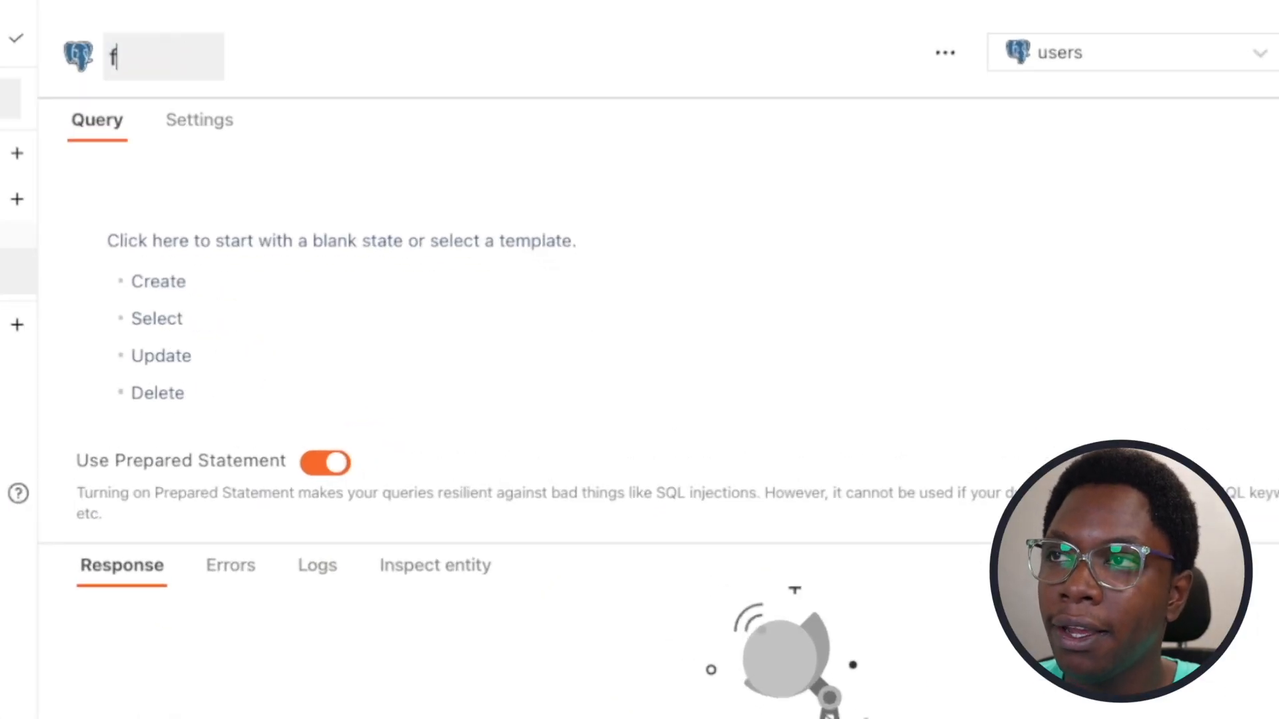
text(ind_user)
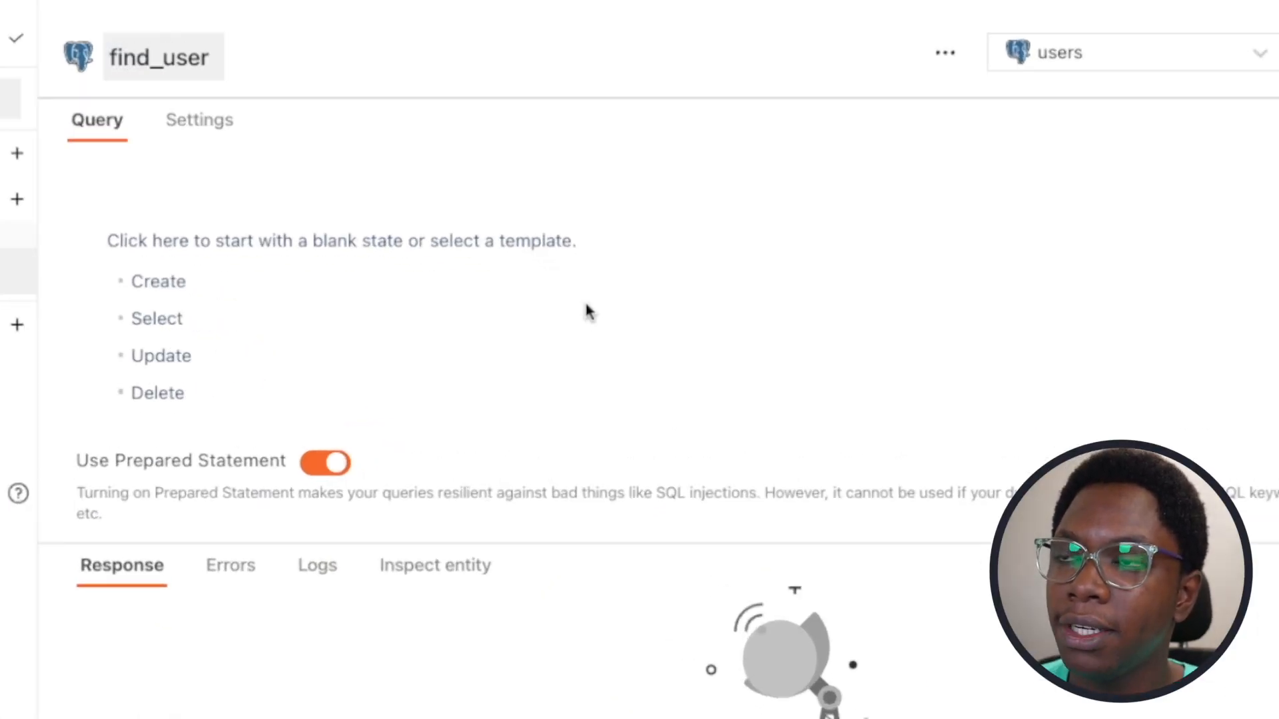
click(156, 318)
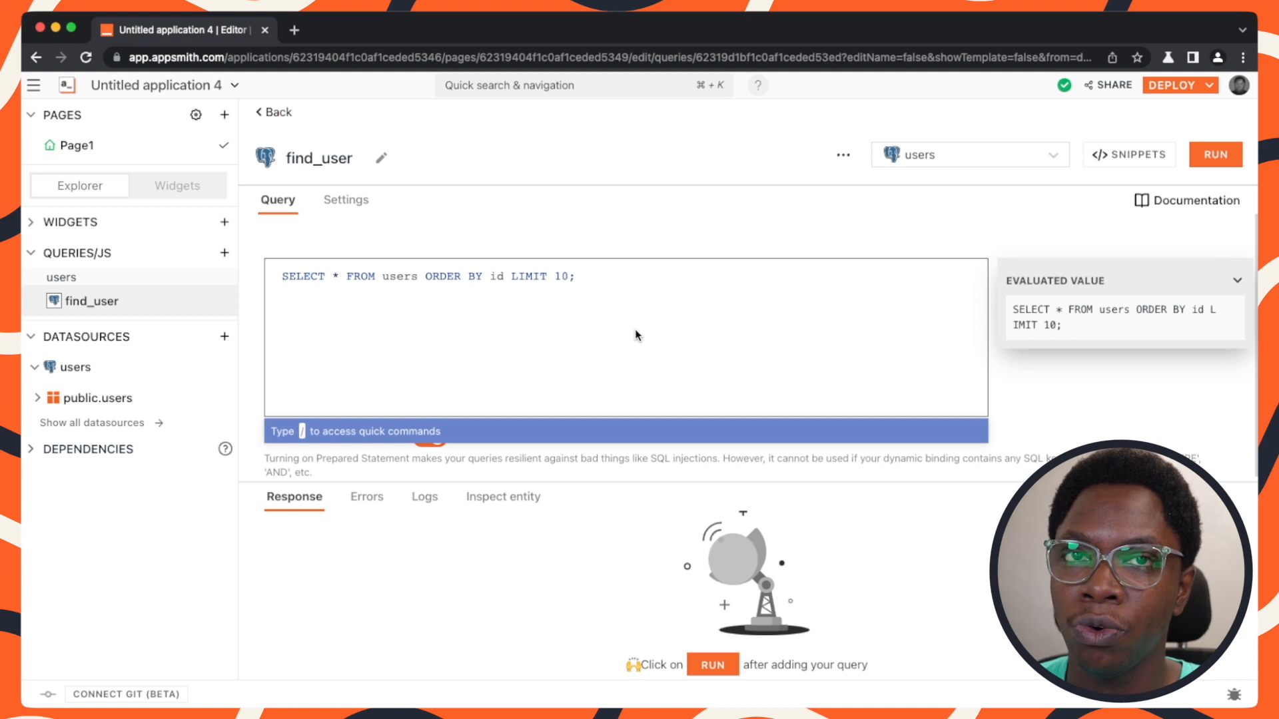
mouse_move(1130, 154)
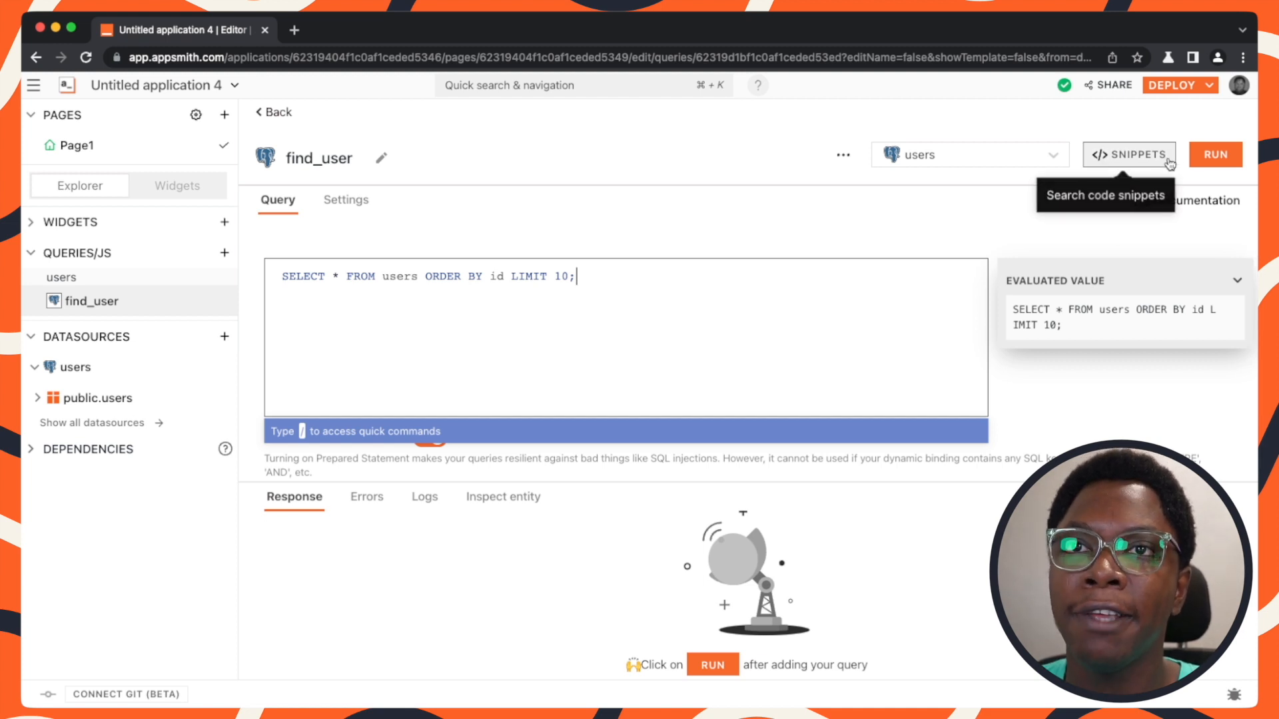
click(1215, 155)
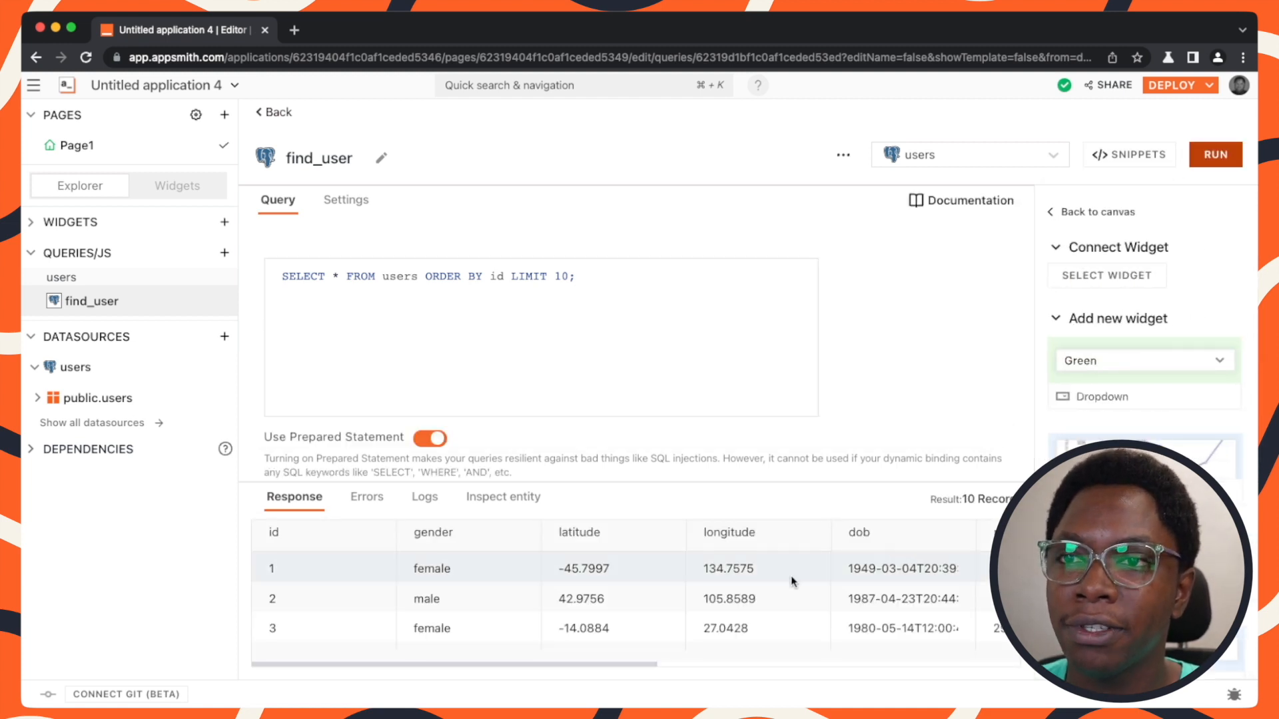
scroll(right, 3)
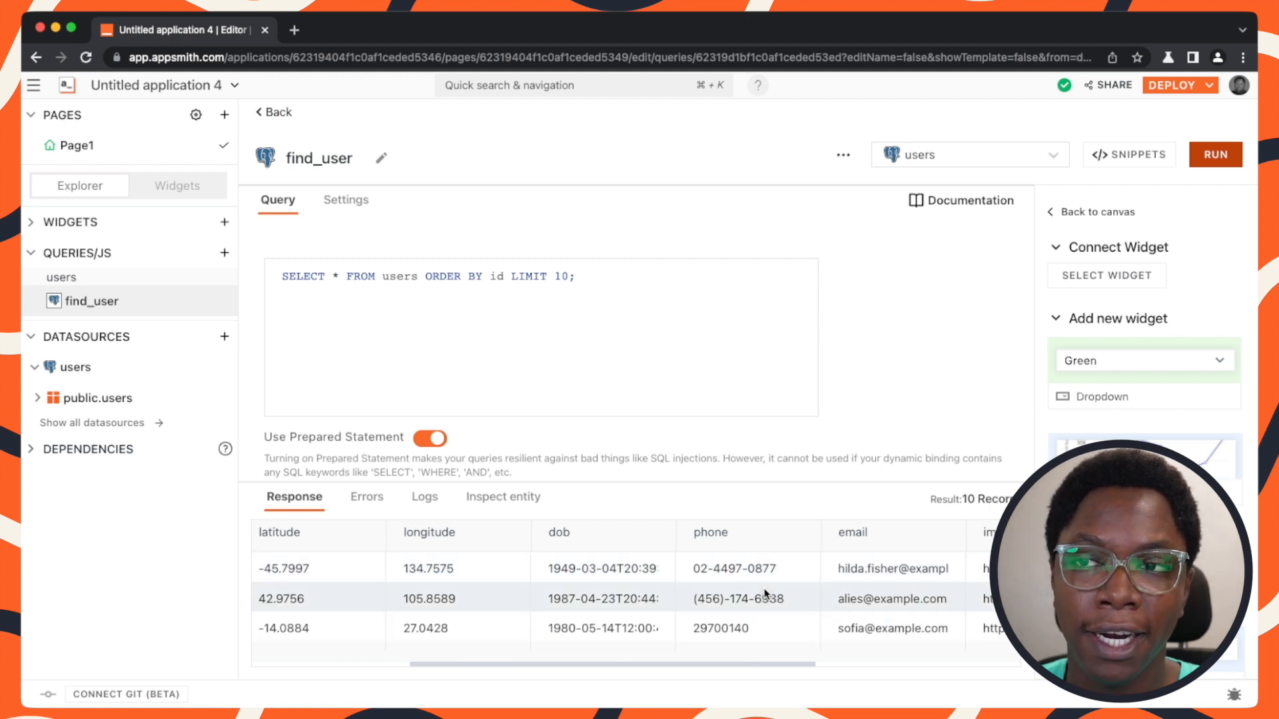
scroll(left, 3)
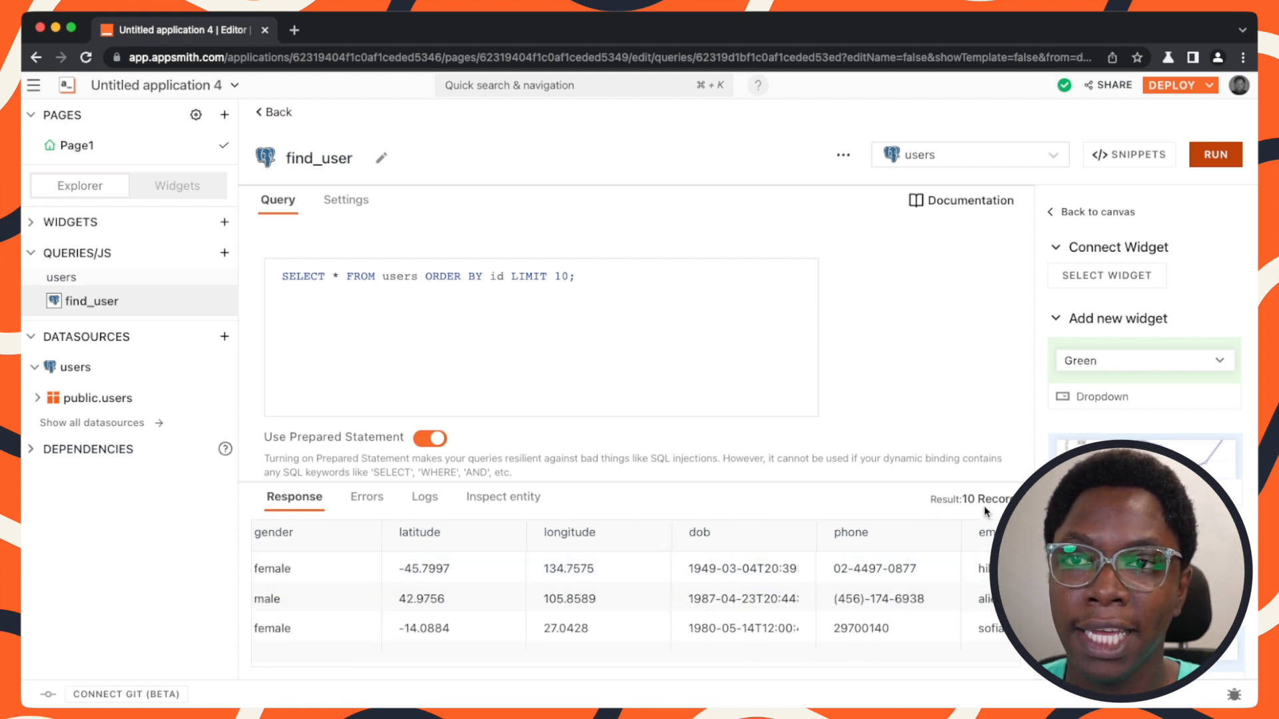
scroll(right, 3)
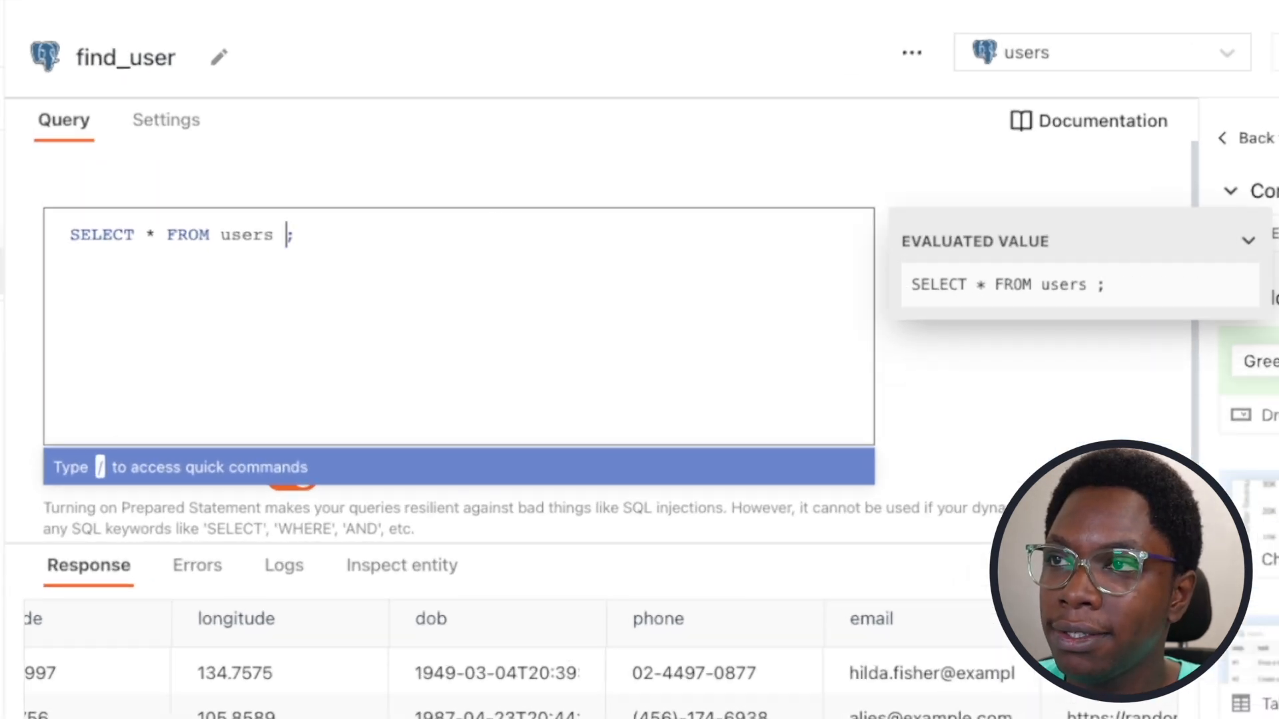
Extend the SQL to SELECT * FROM users WHERE email = '{{Input1.text}}'.
text(WW)
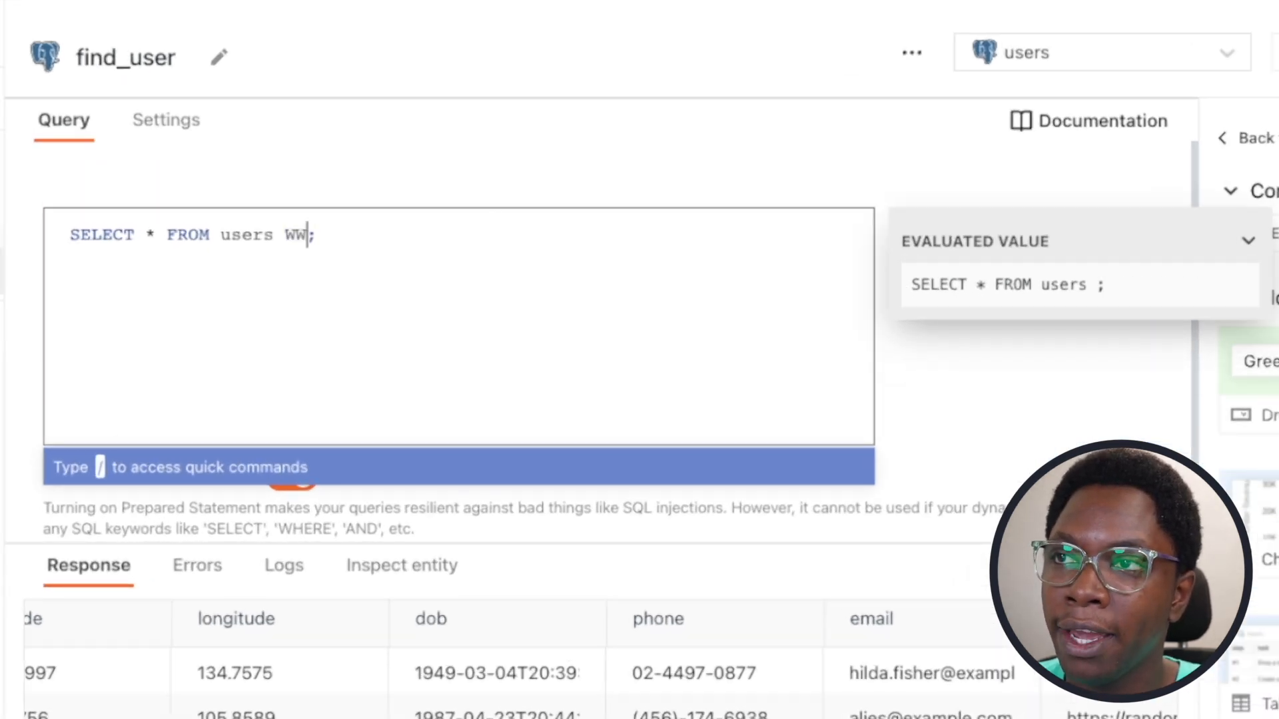
text(WHERE email)
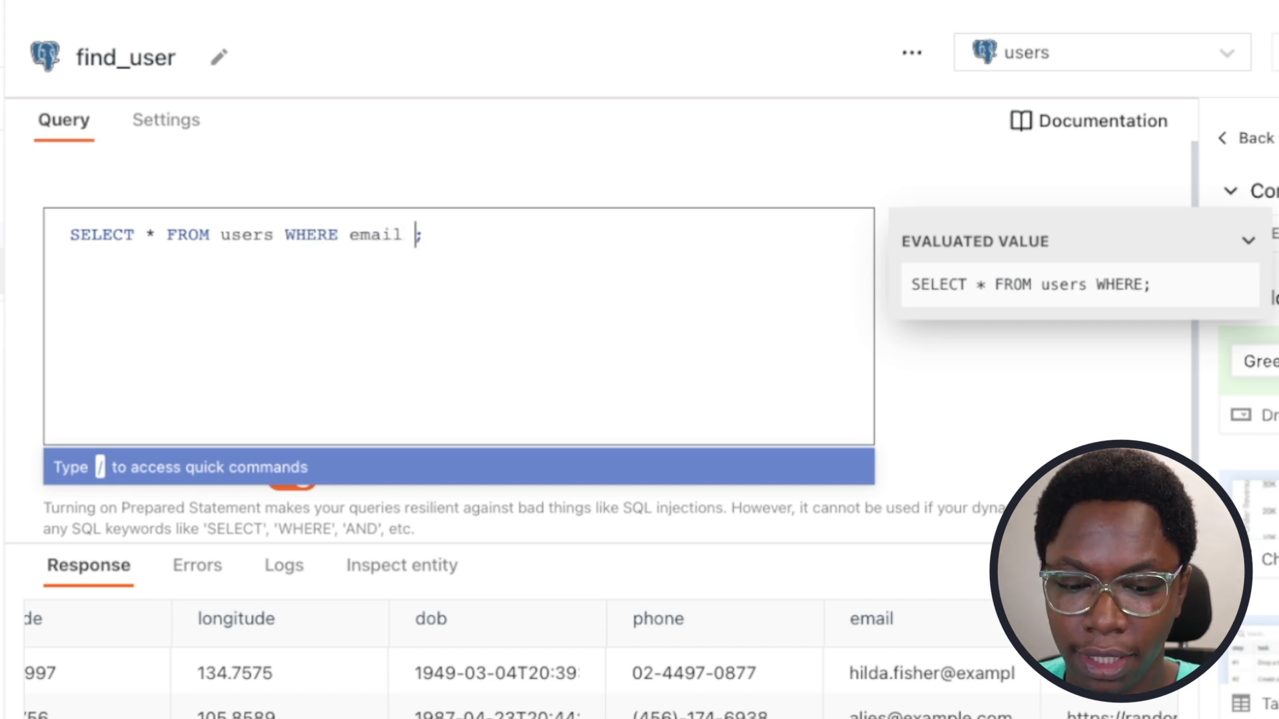
text(= '{{}}')
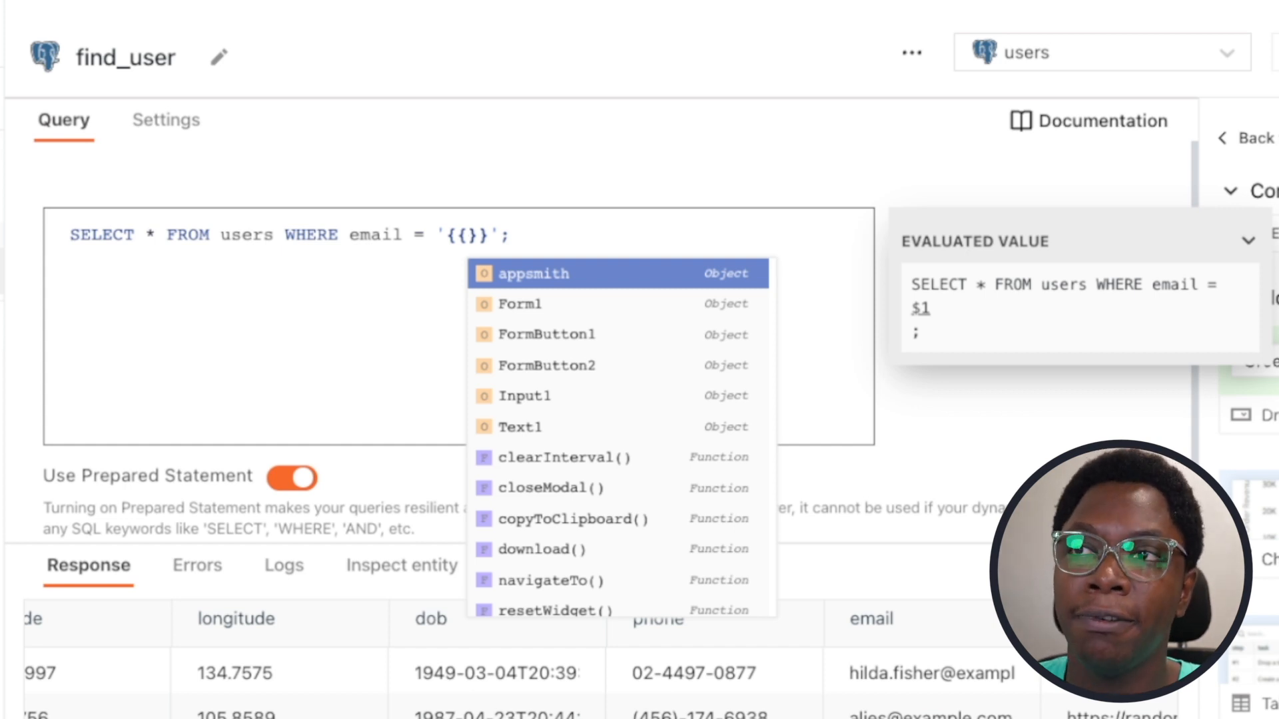
text(Input1.t)
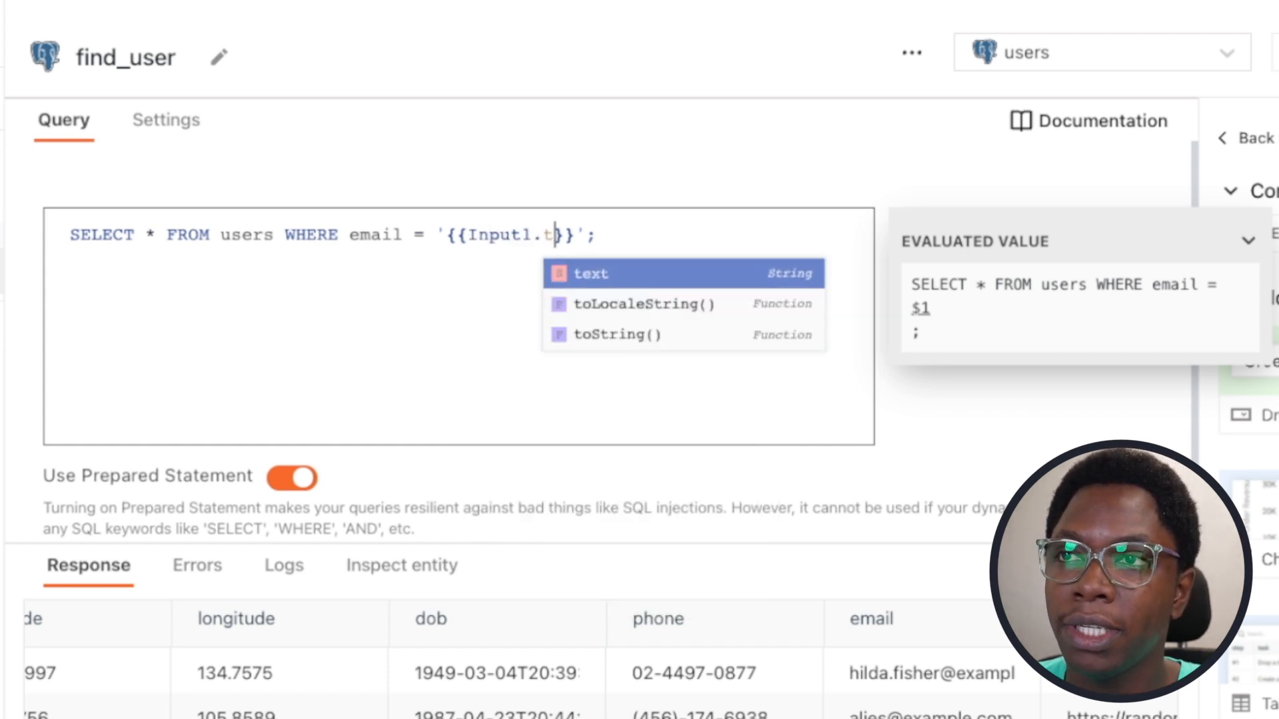
click(589, 273)
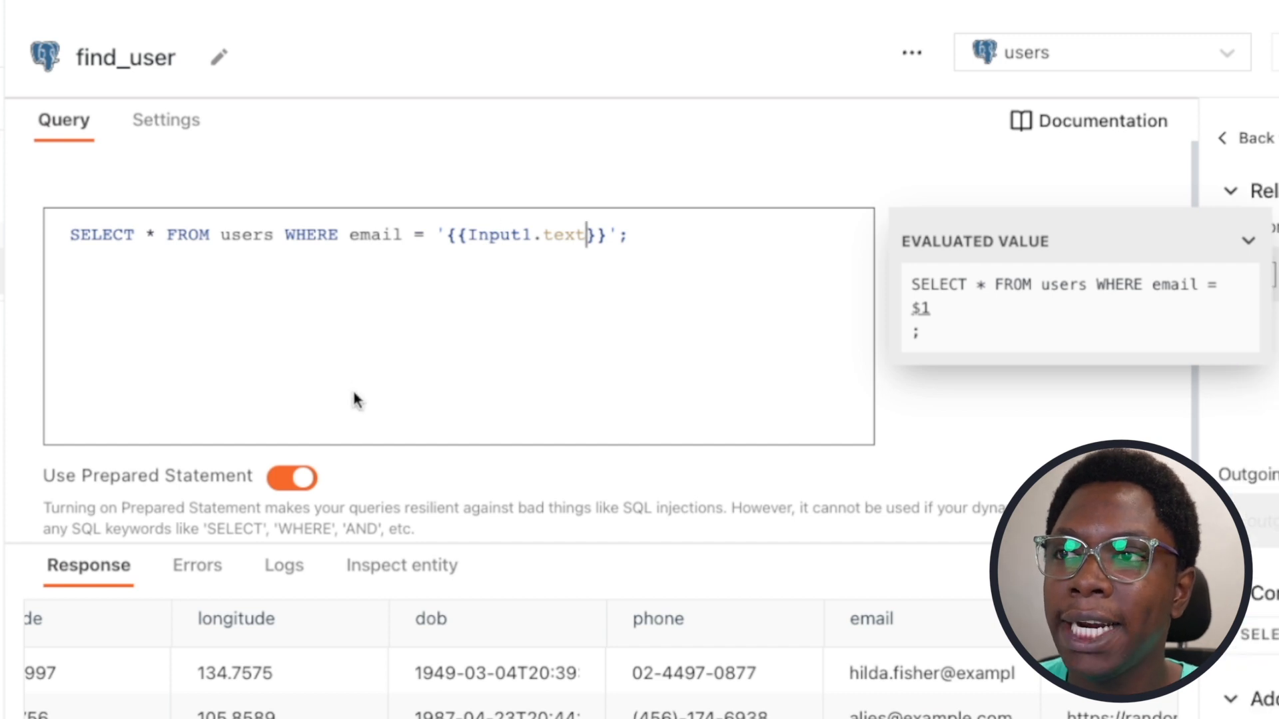
mouse_move(884, 300)
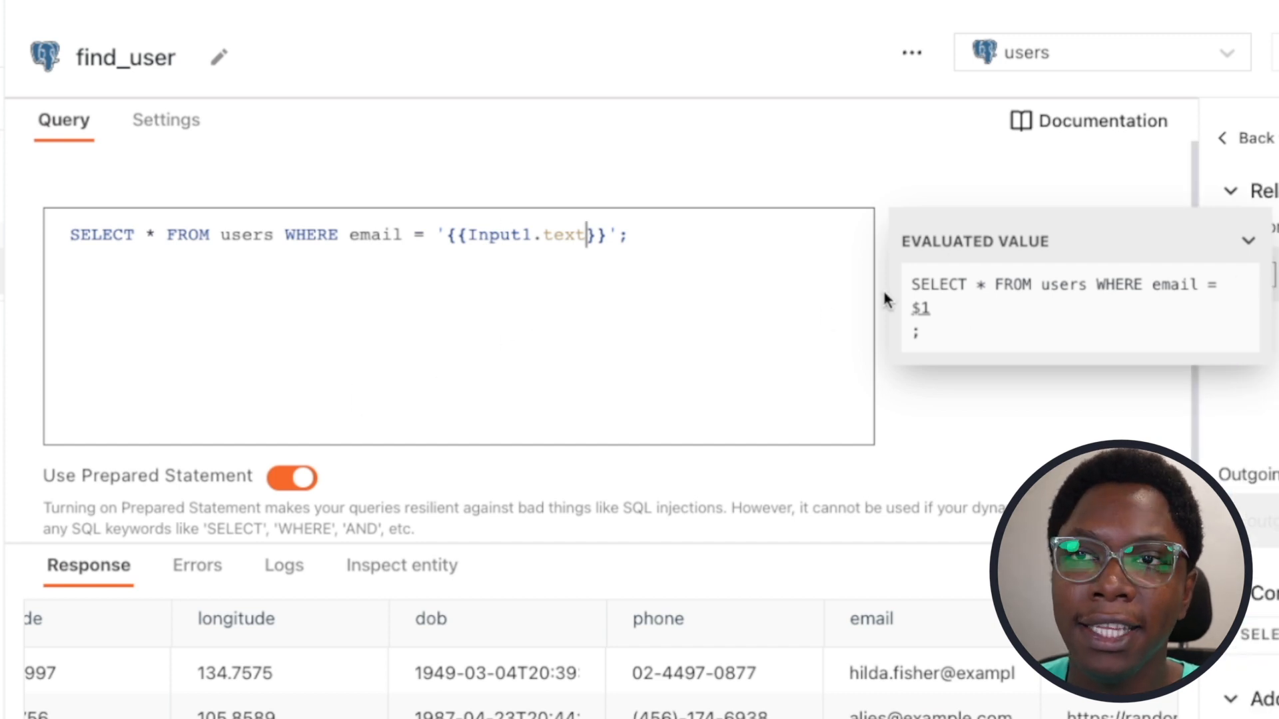
mouse_move(928, 321)
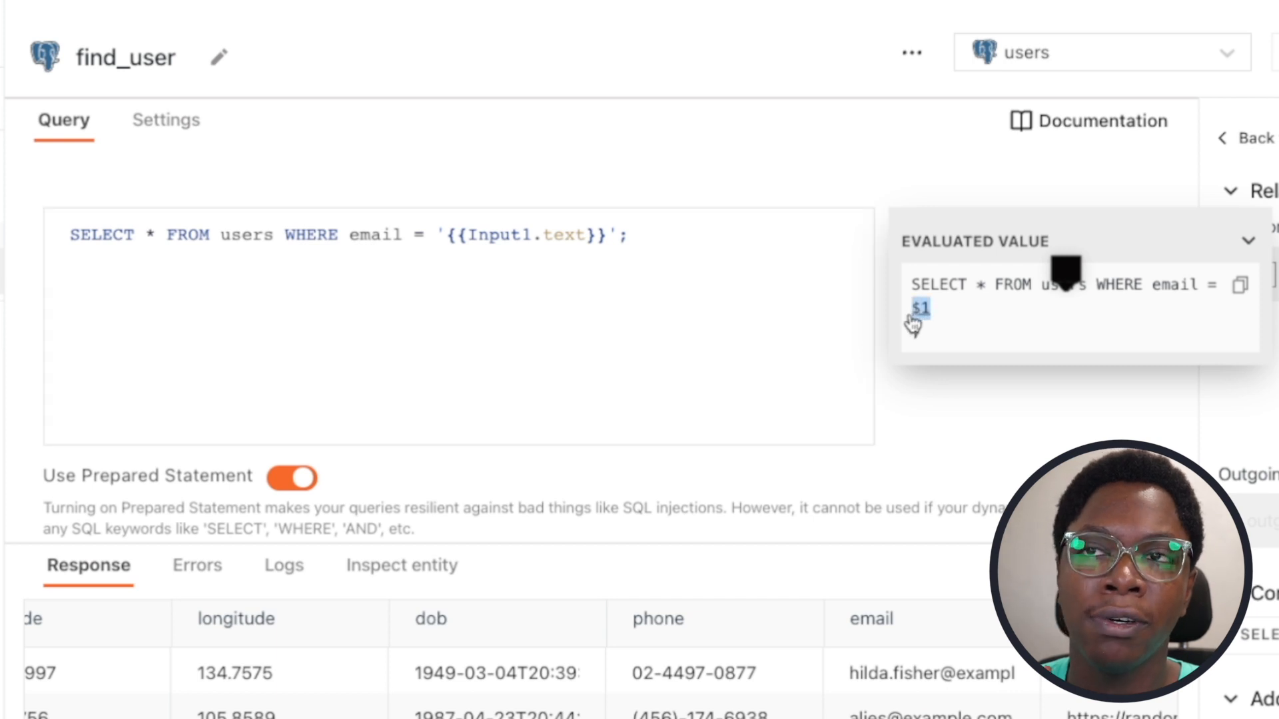
mouse_move(994, 319)
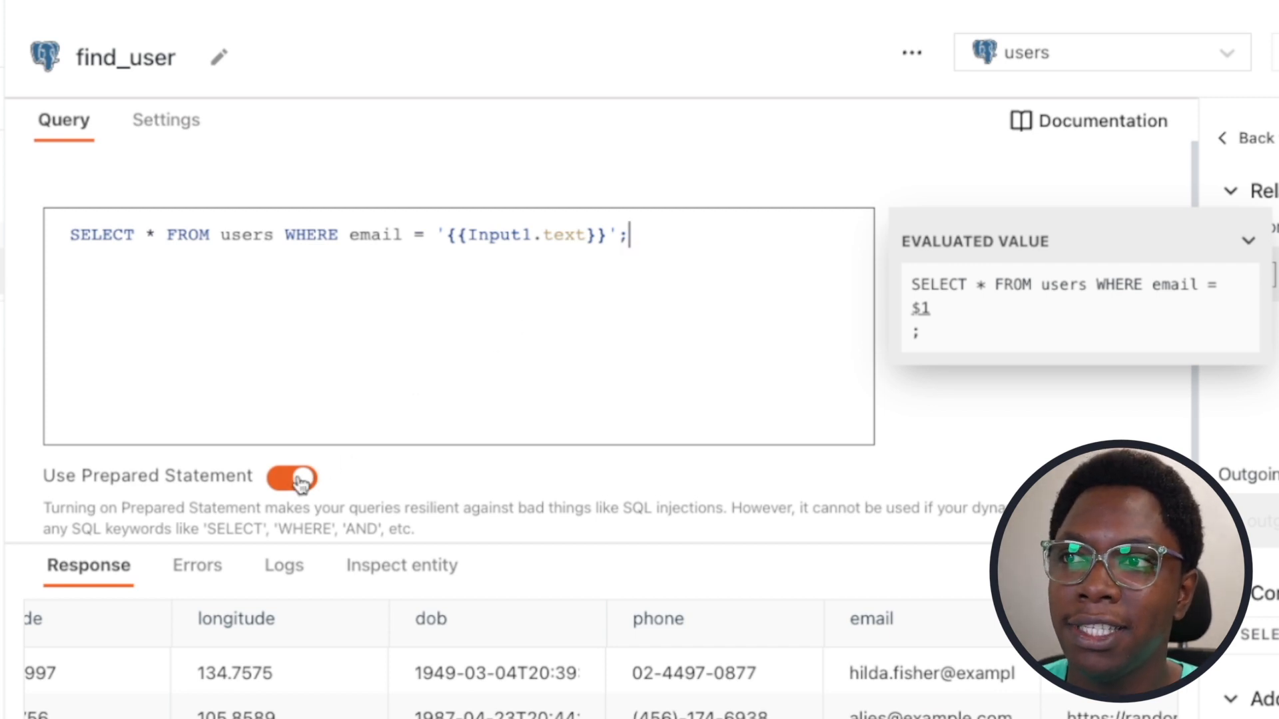
Switch off Use Prepared Statement for find_user and inspect its evaluated value.
click(292, 477)
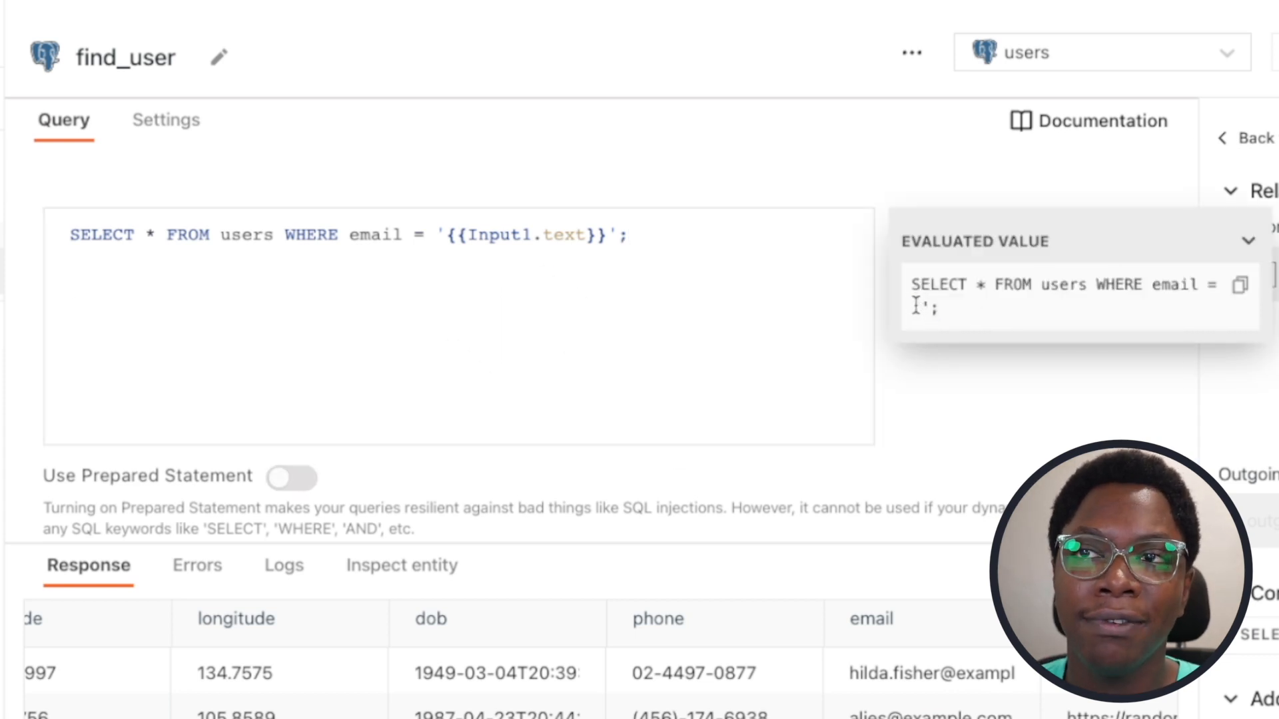
double_click(922, 306)
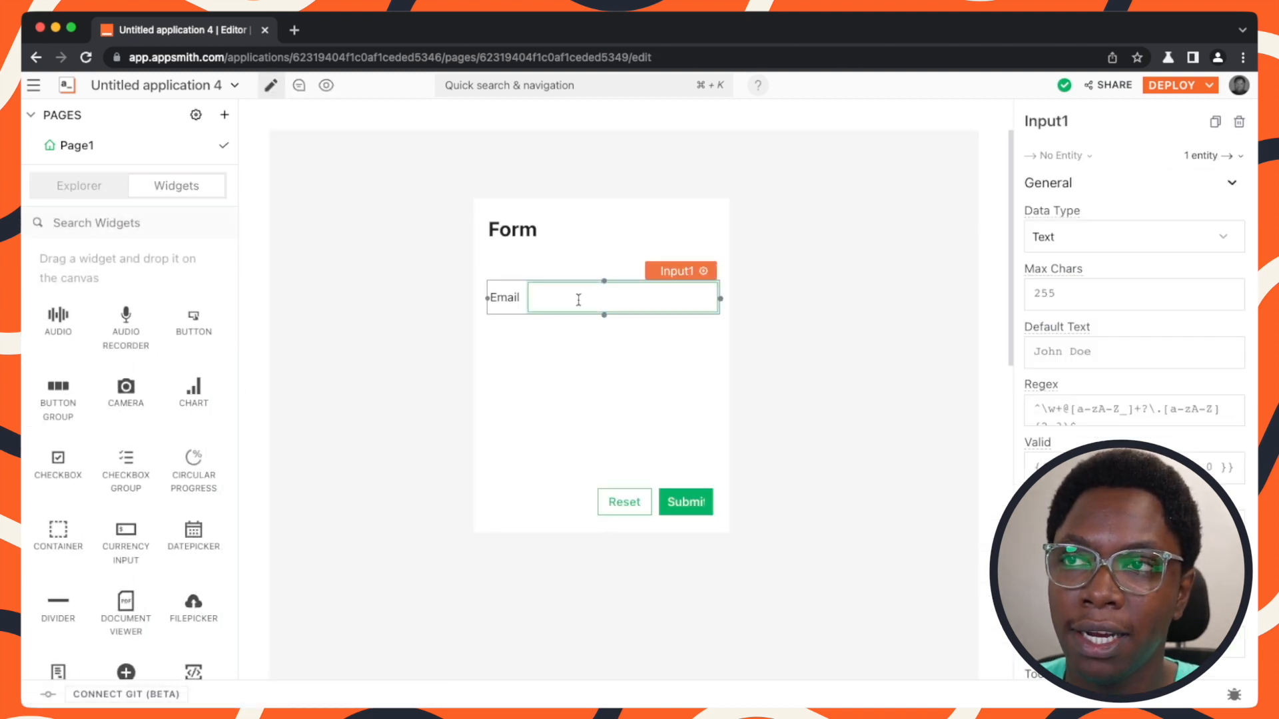
text(sofia@)
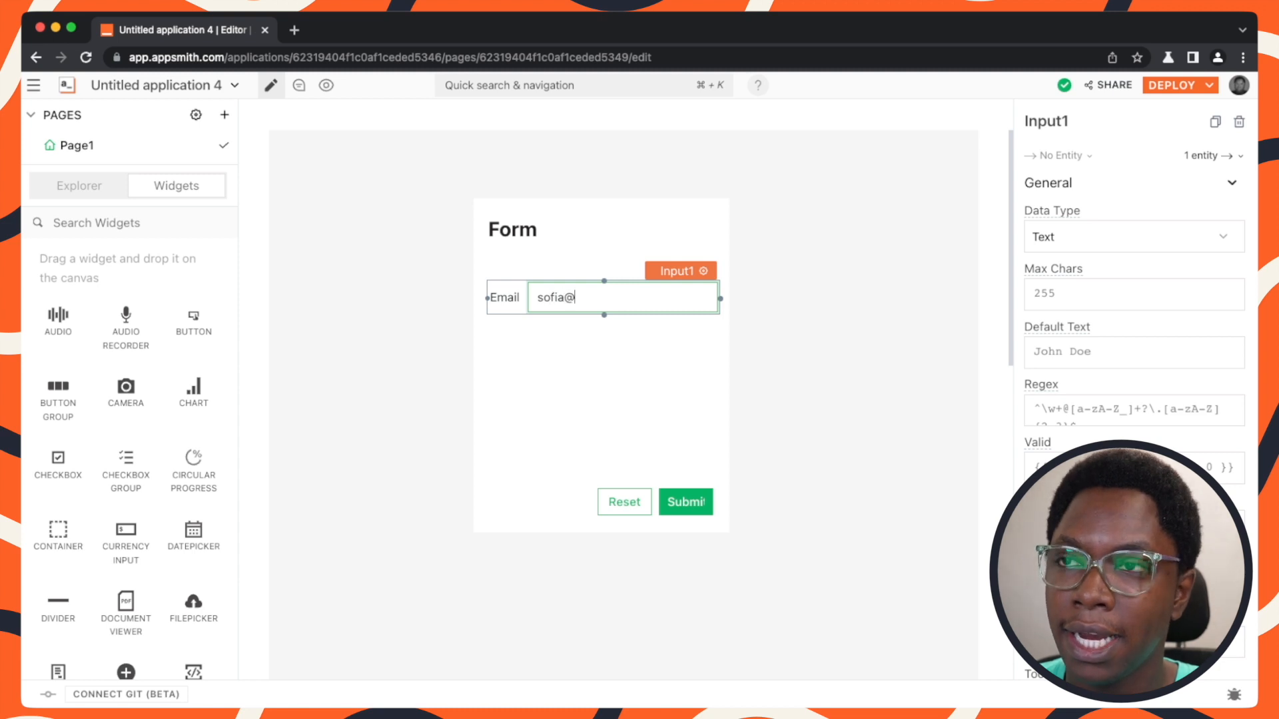
text(example.com)
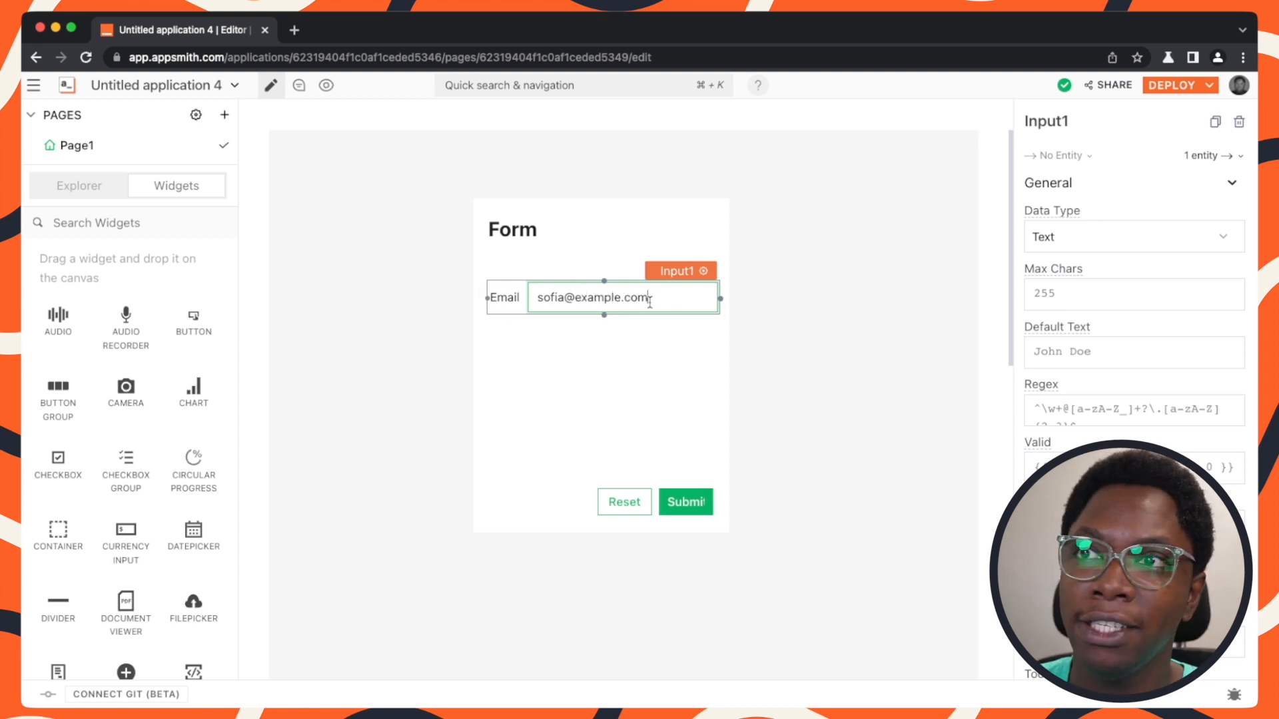
click(78, 185)
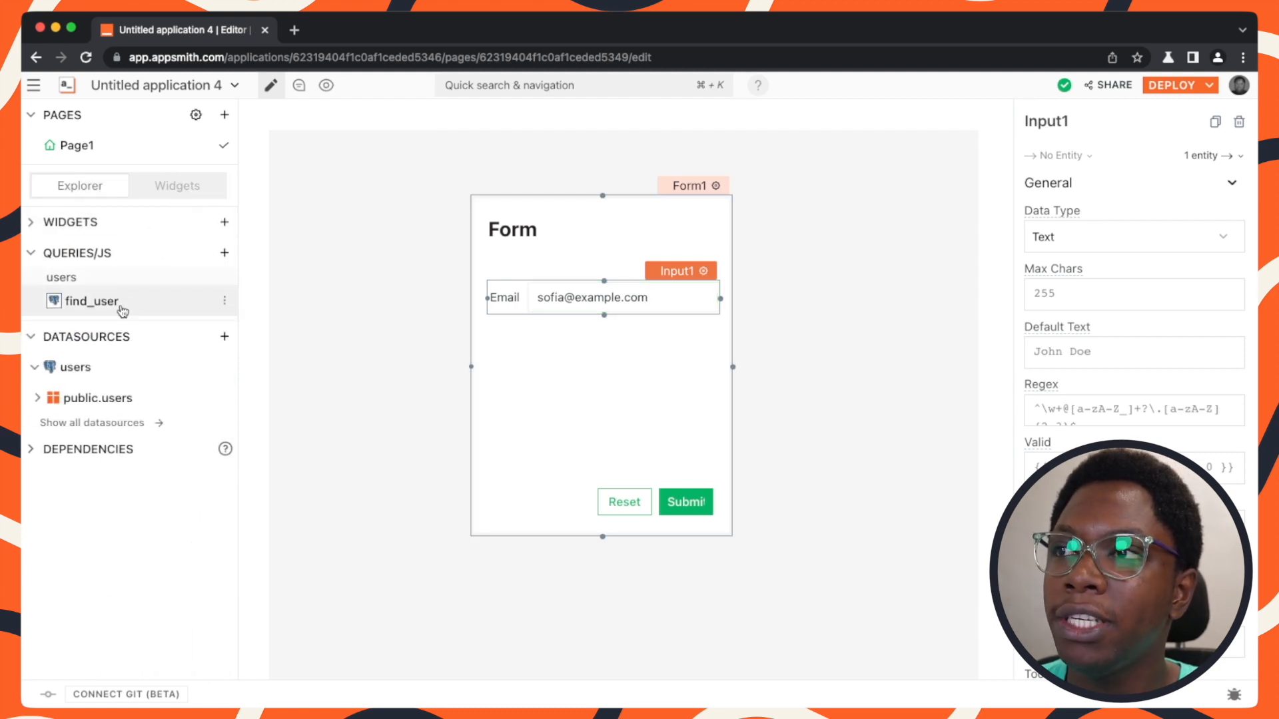
Run find_user with the entered email and review the single matching record.
click(91, 299)
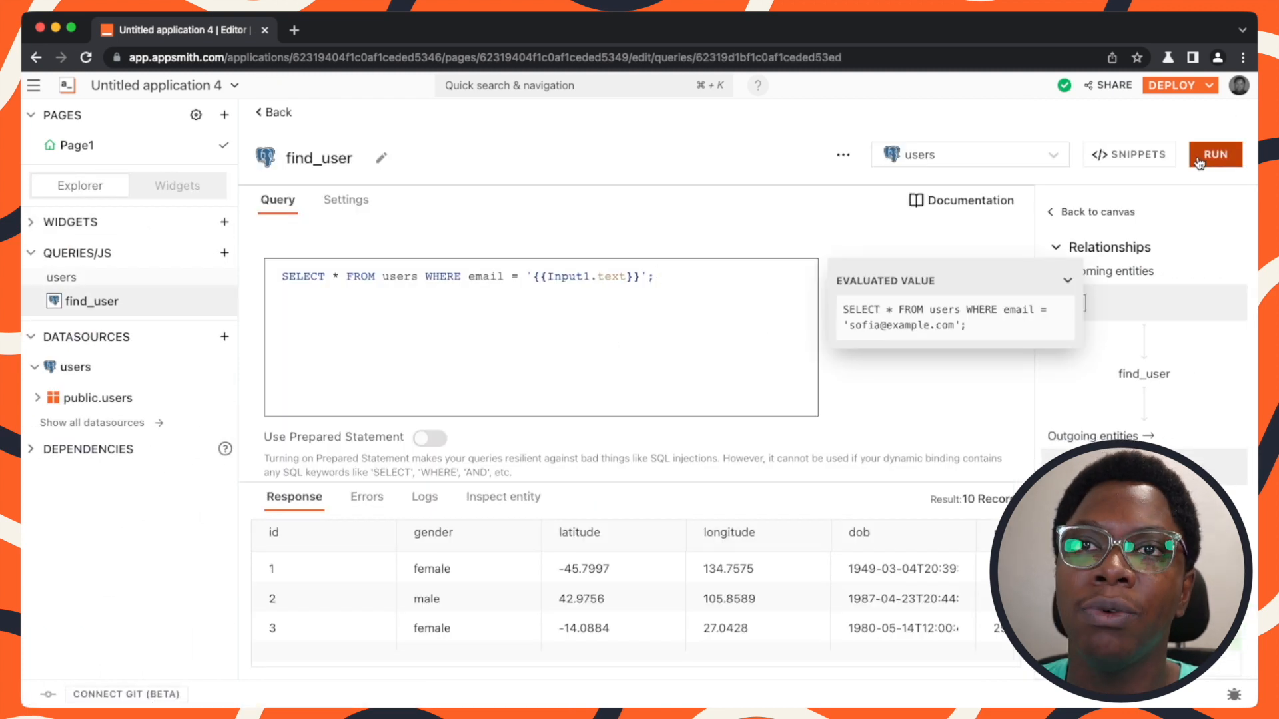
click(1215, 154)
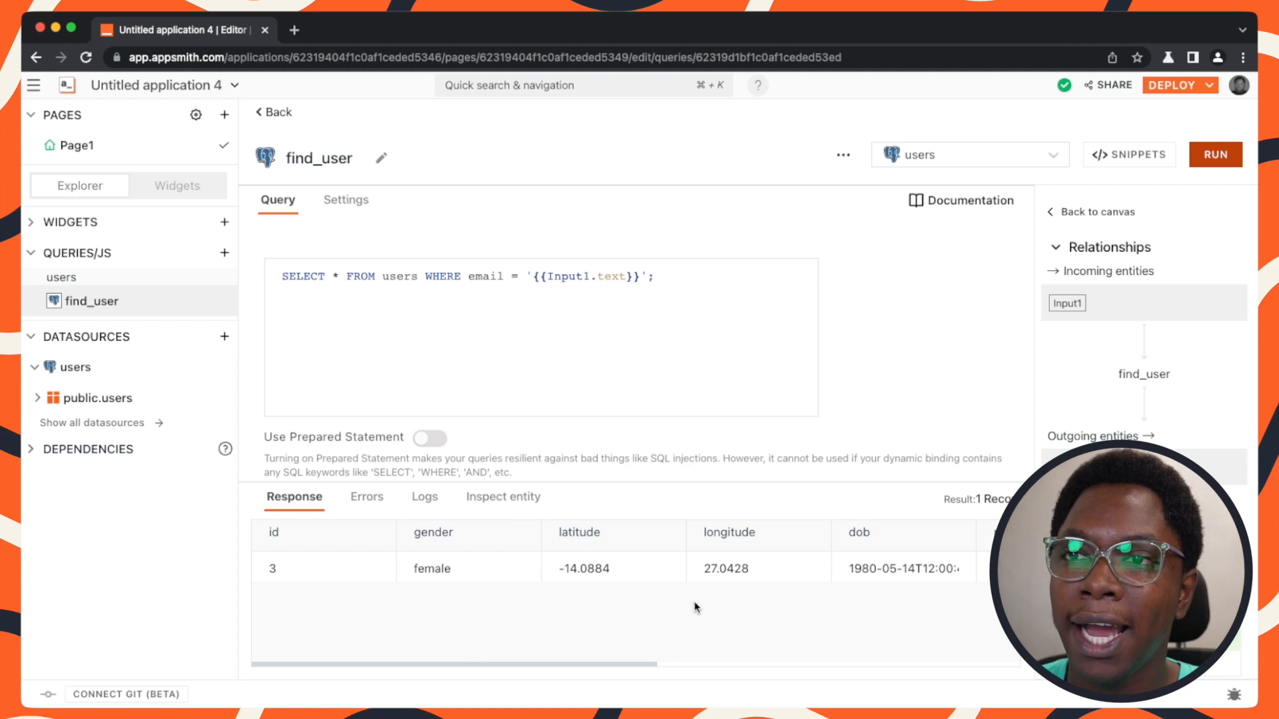
scroll(right, 3)
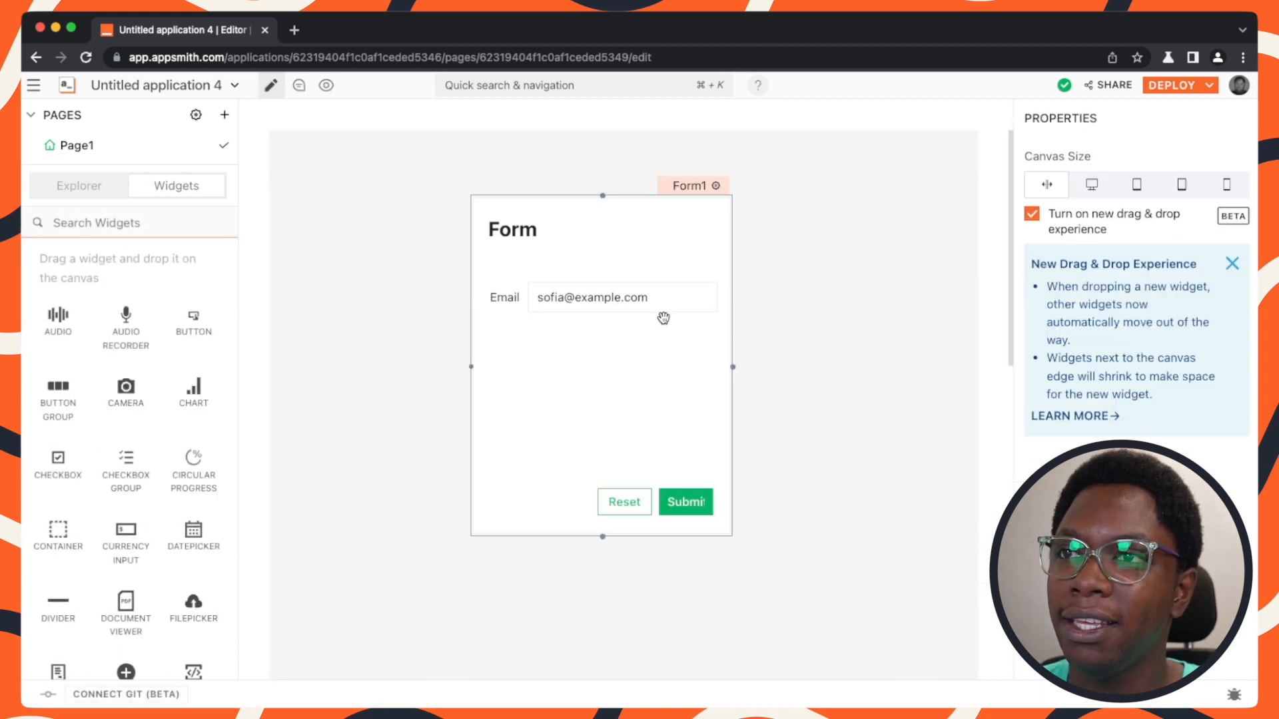
Replace the Email input's text with the injection string ' OR ''='.
click(622, 297)
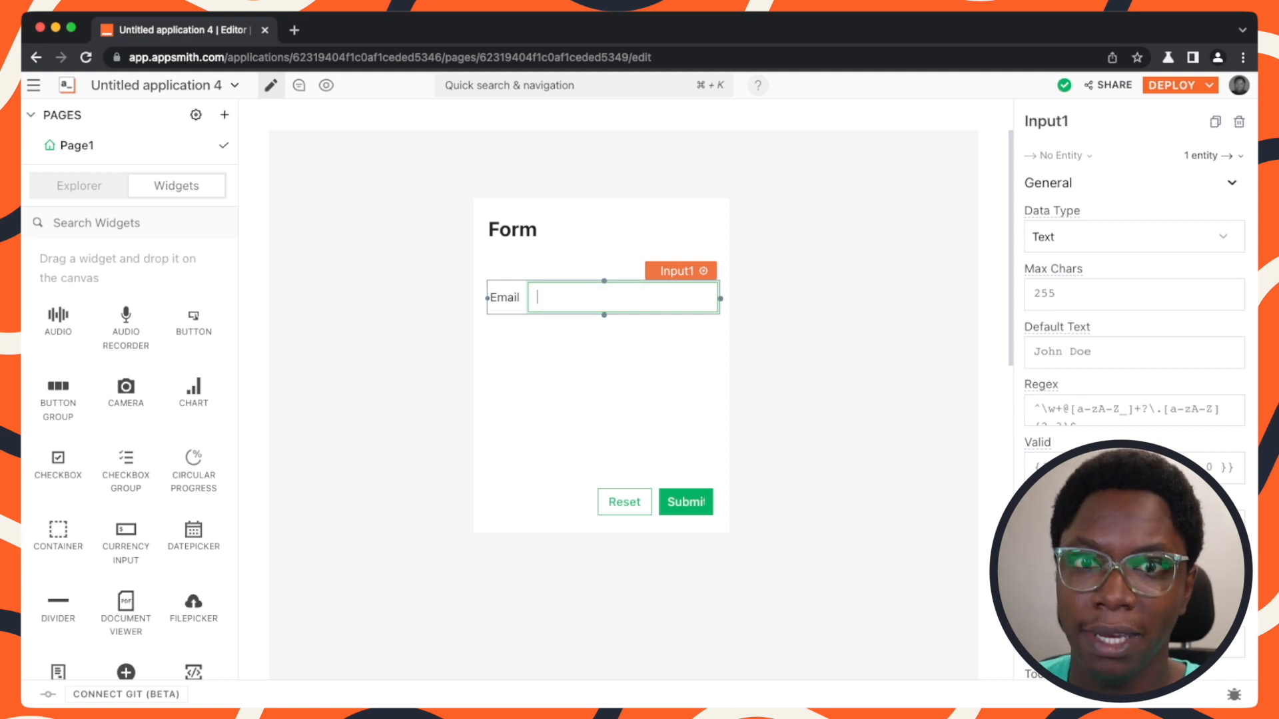
text(' OR ''=)
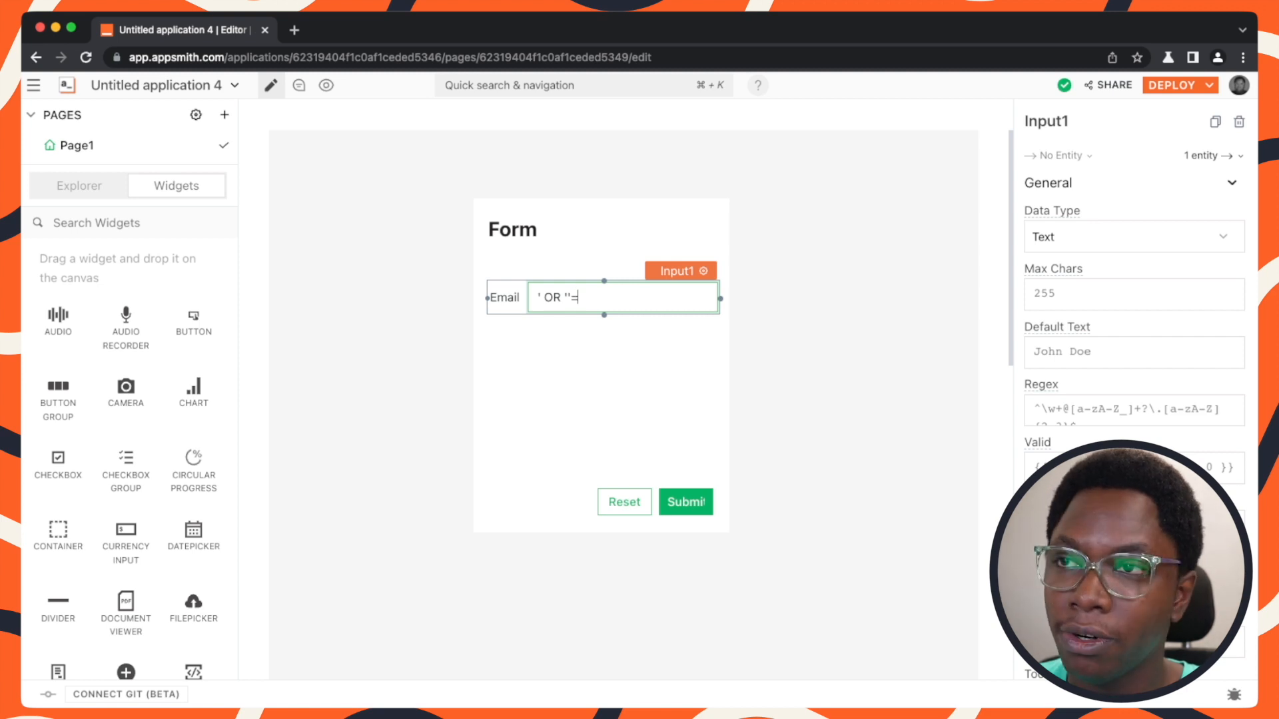
text(')
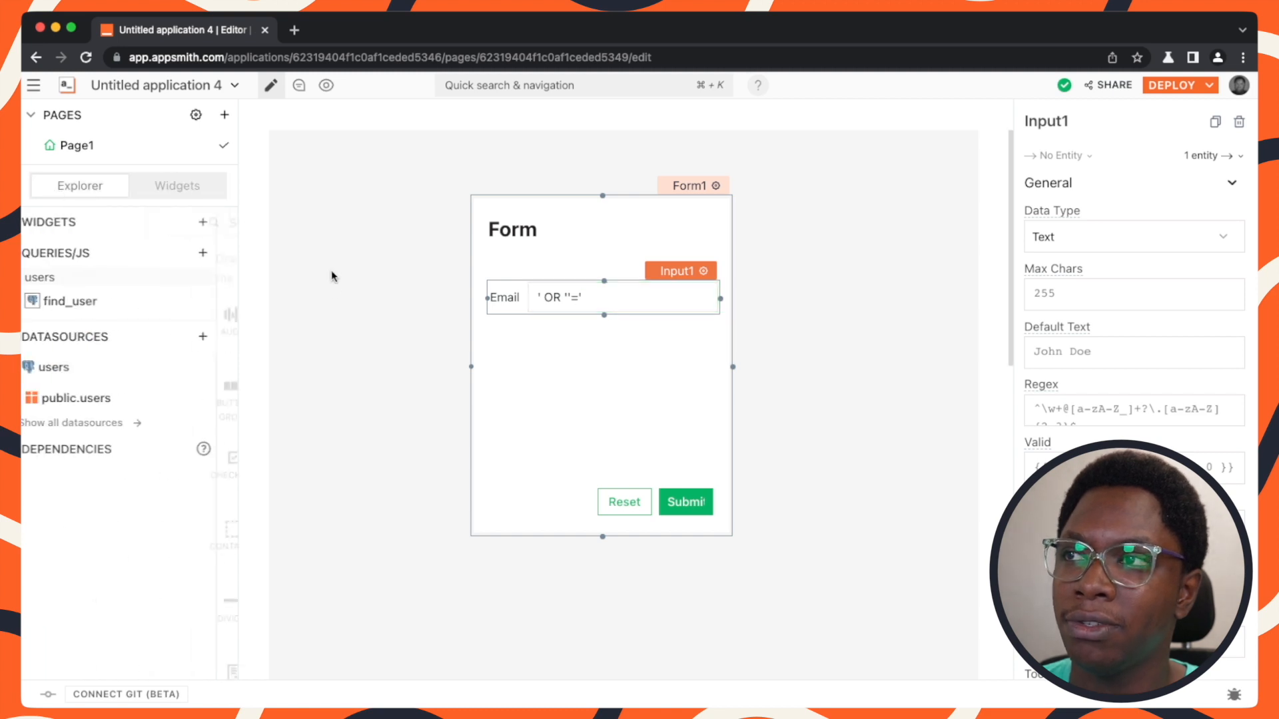
Highlight that the injected email makes find_user evaluate to WHERE email = '' OR ''=''.
click(68, 301)
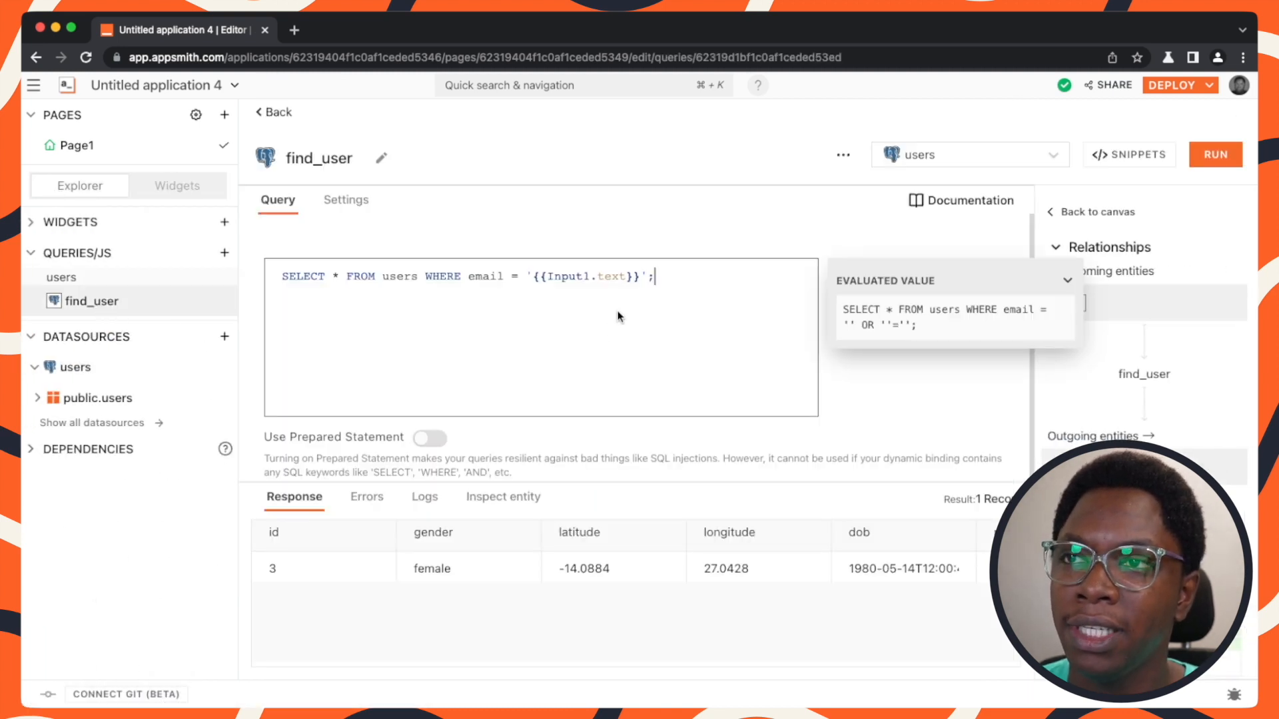
mouse_move(841, 312)
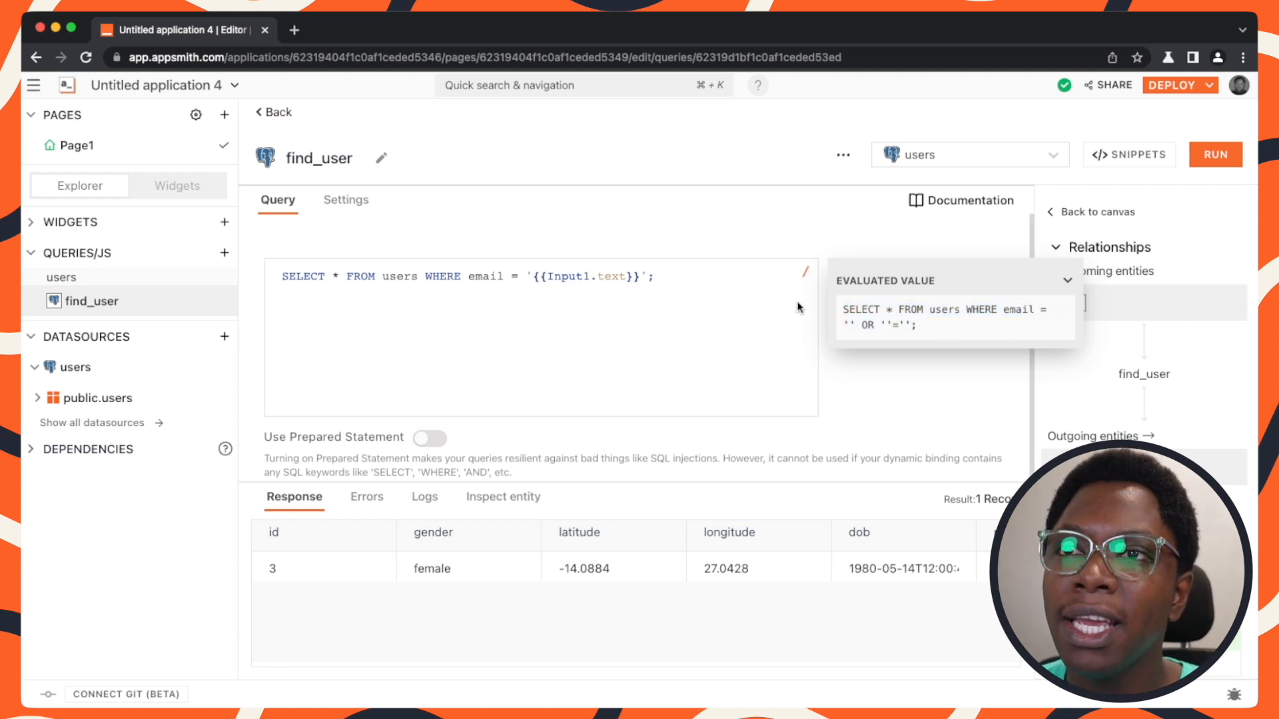
mouse_move(913, 310)
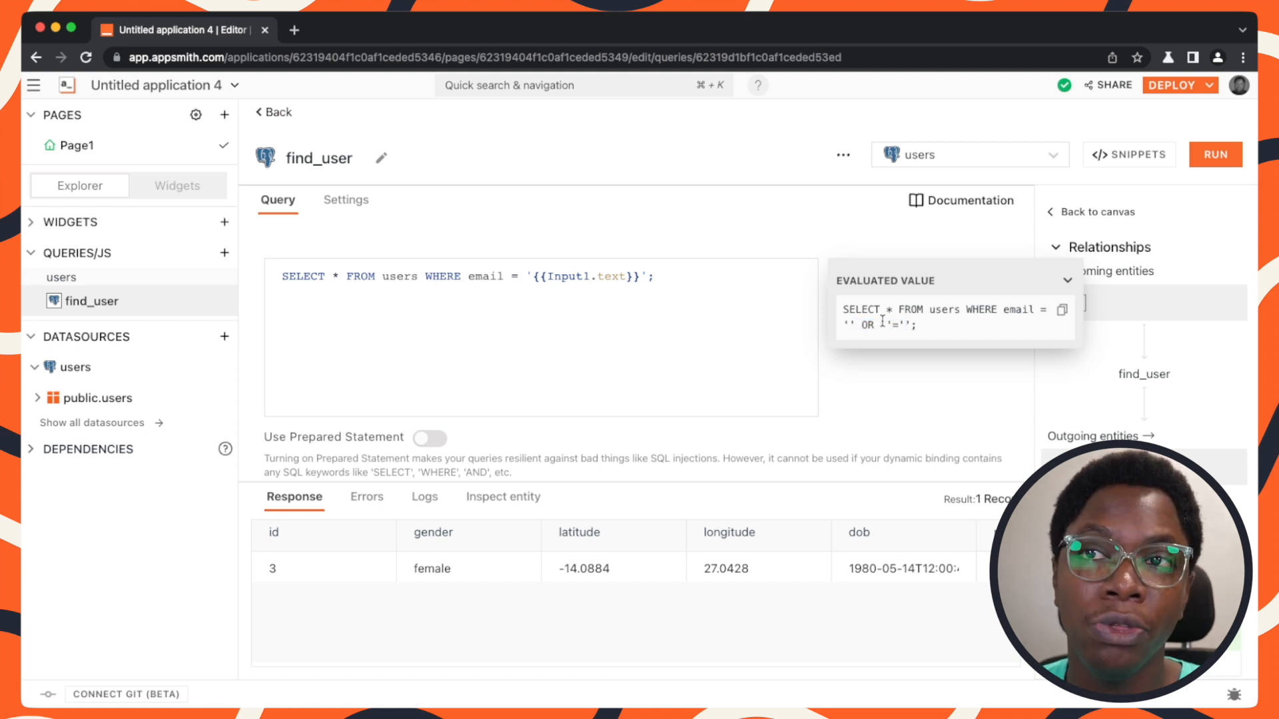
double_click(893, 325)
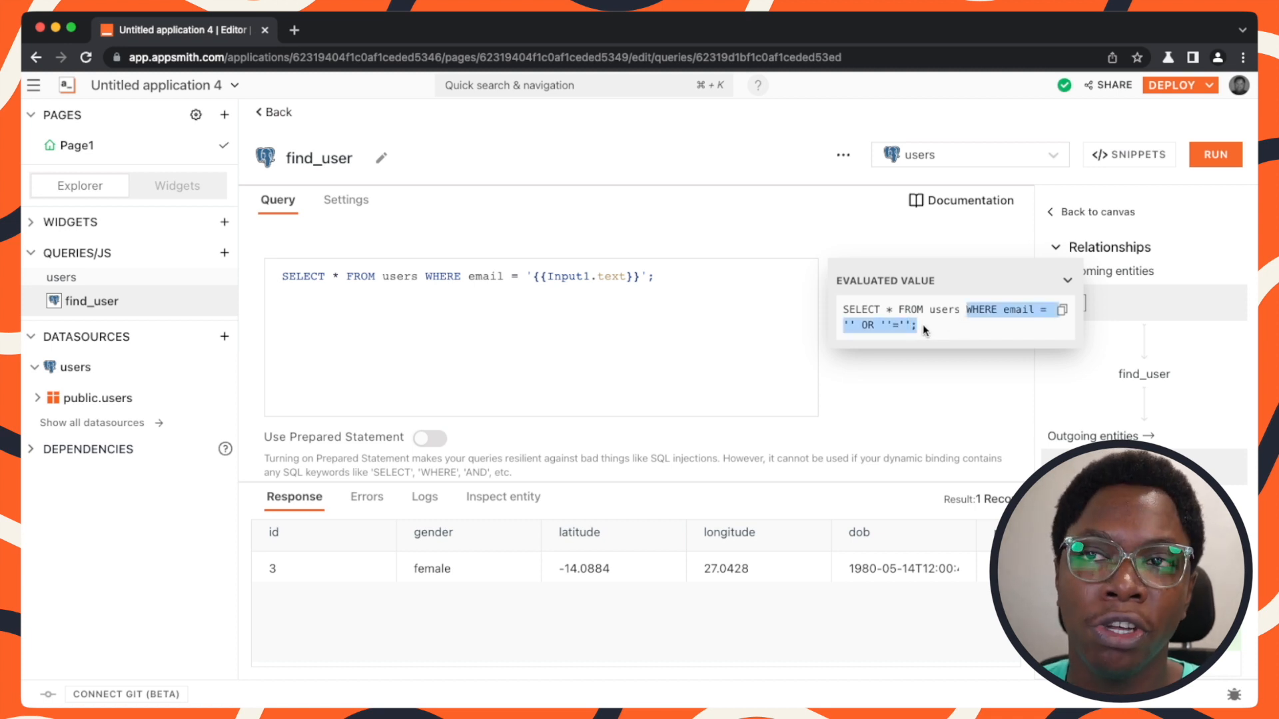
mouse_move(913, 326)
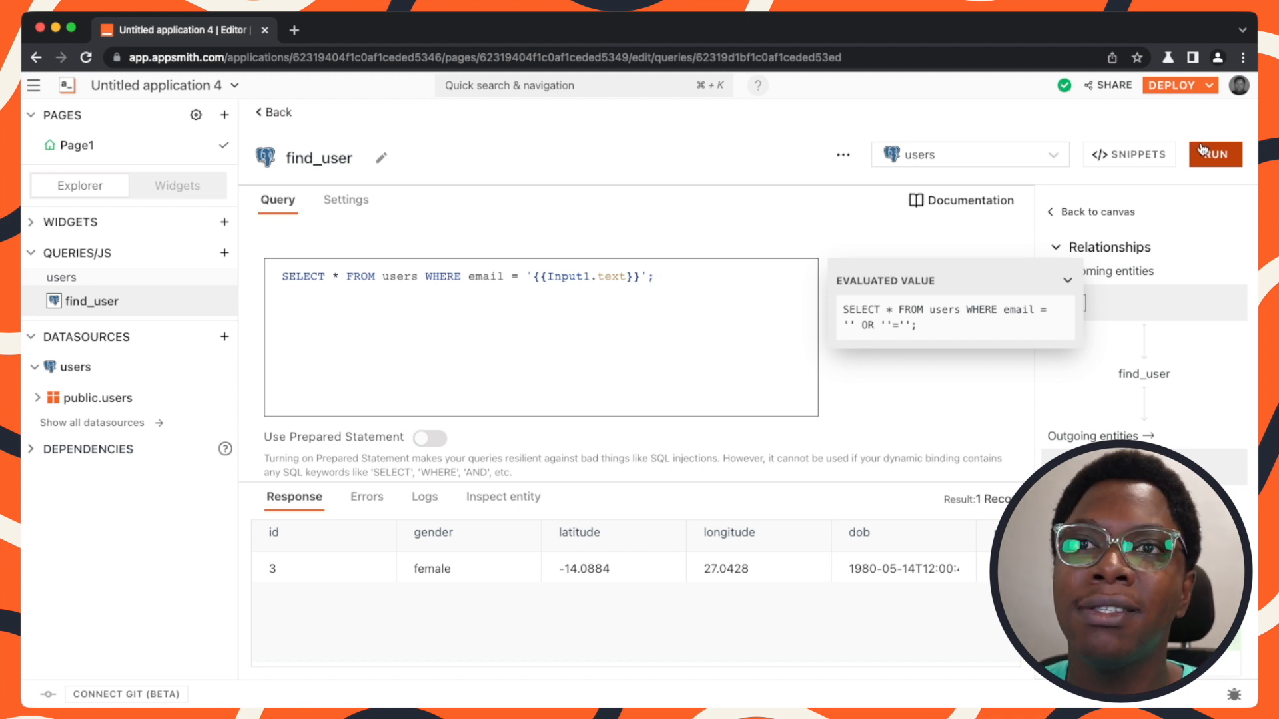
Run find_user with the injected email and scroll through the 500 returned records.
click(1214, 155)
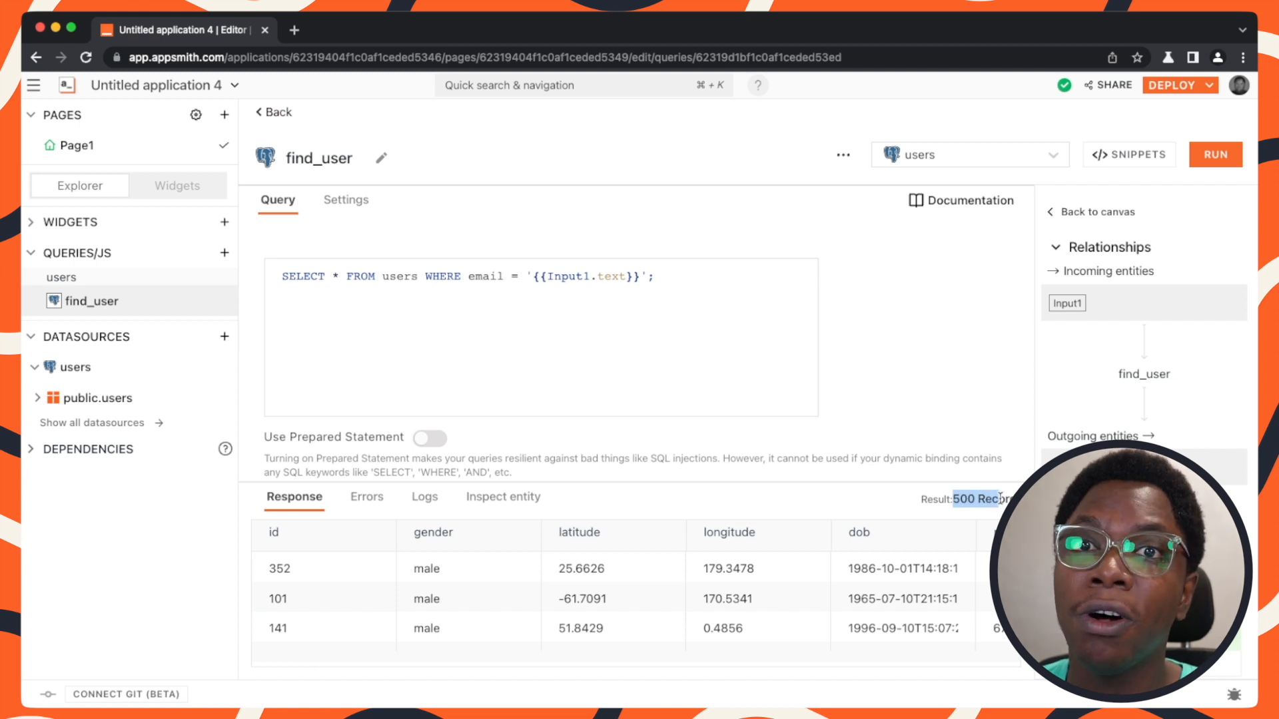
mouse_move(987, 485)
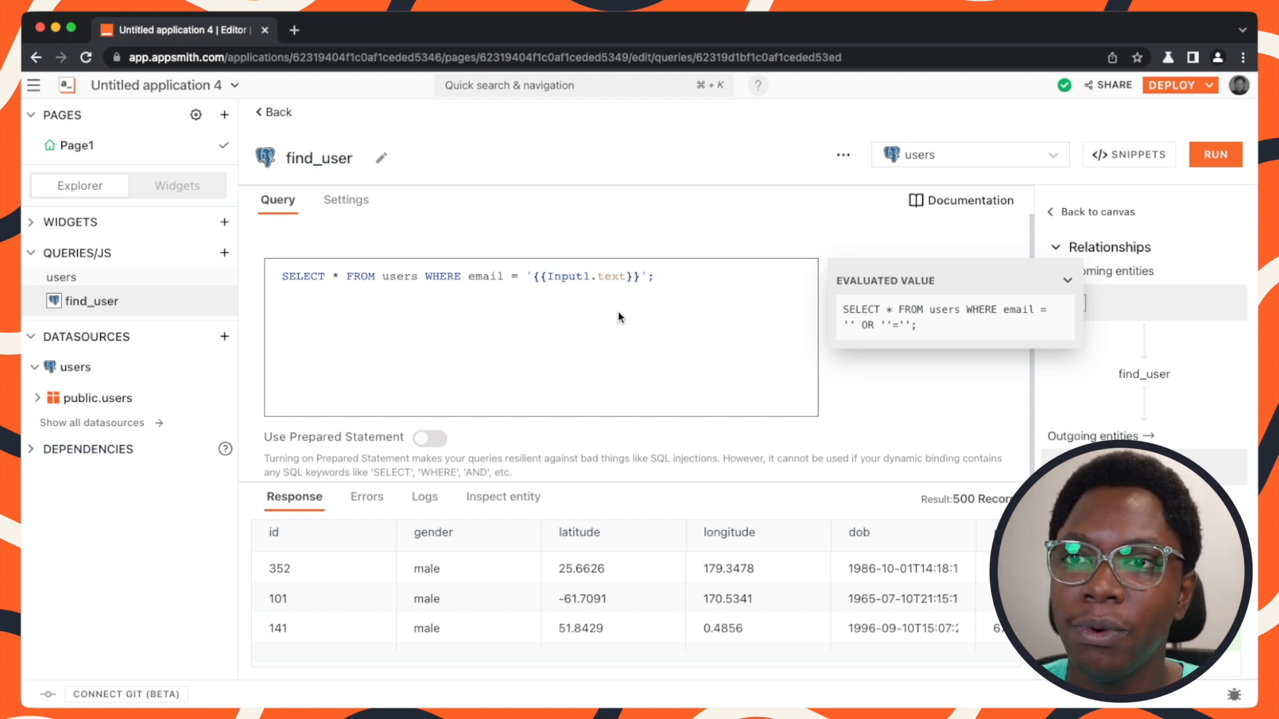
click(653, 277)
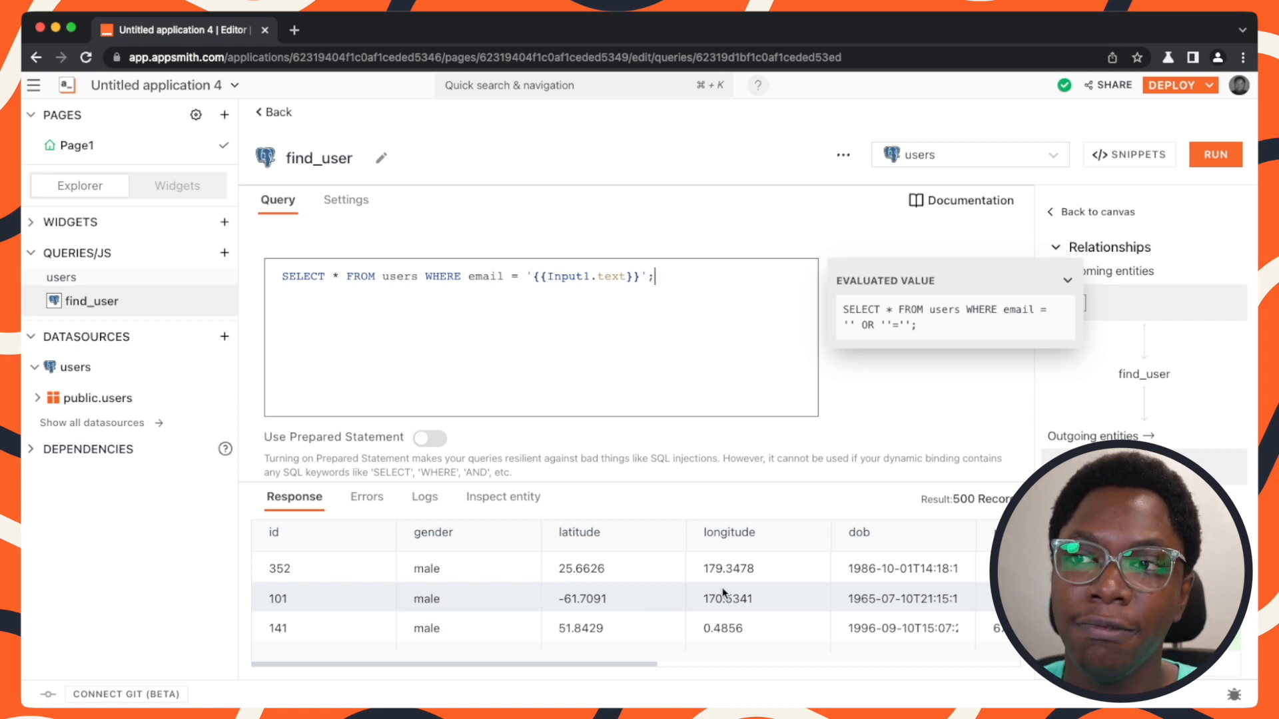
scroll(right, 3)
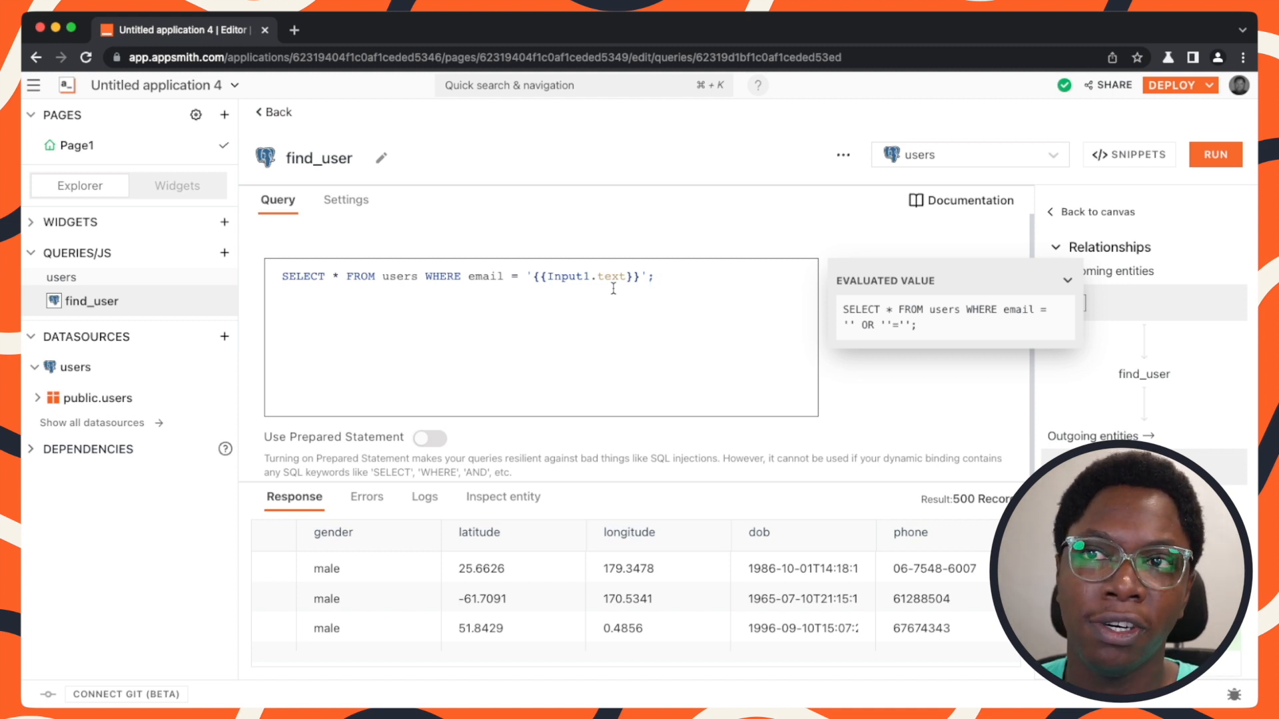
mouse_move(207, 191)
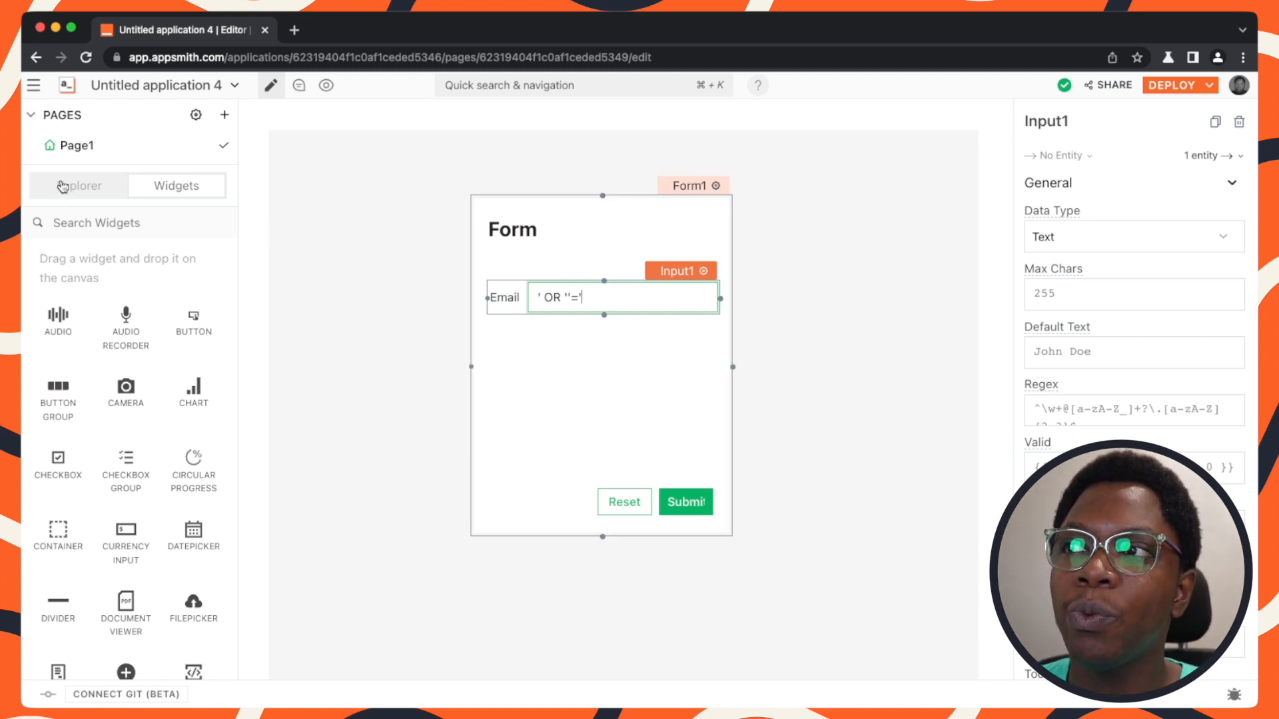
Return to the find_user query from the Explorer's Queries/JS list.
click(79, 185)
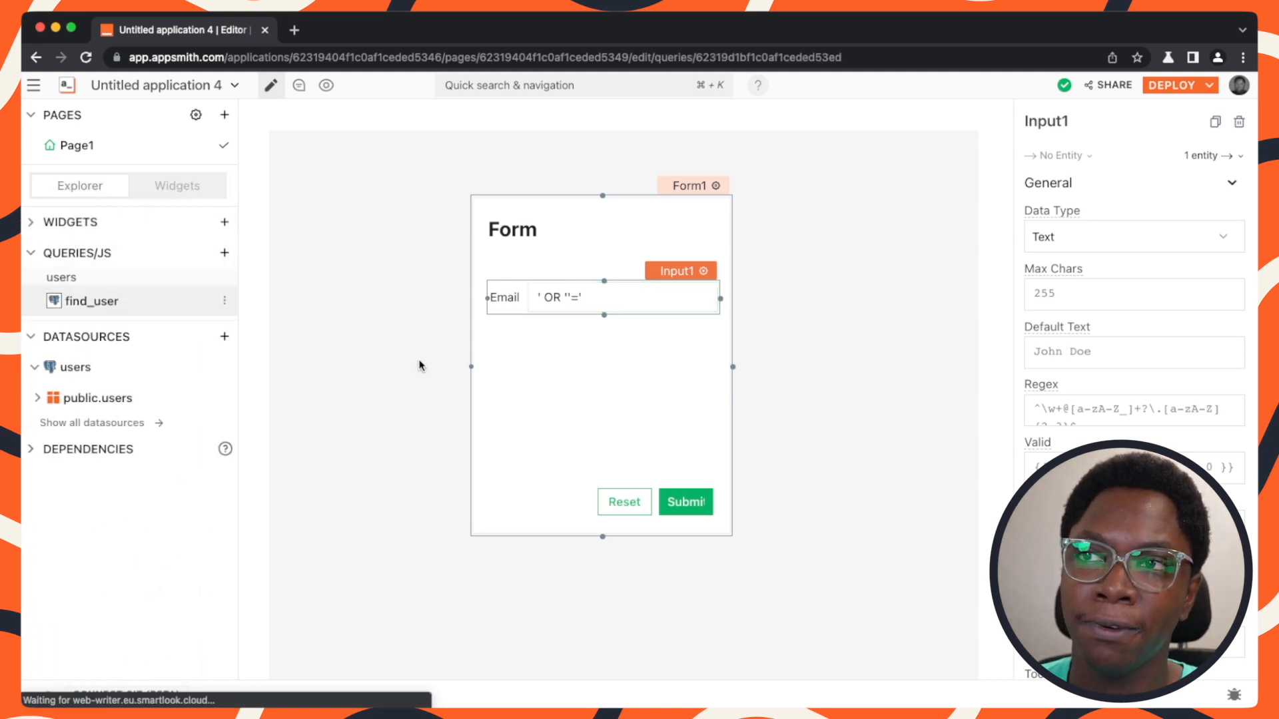
click(92, 301)
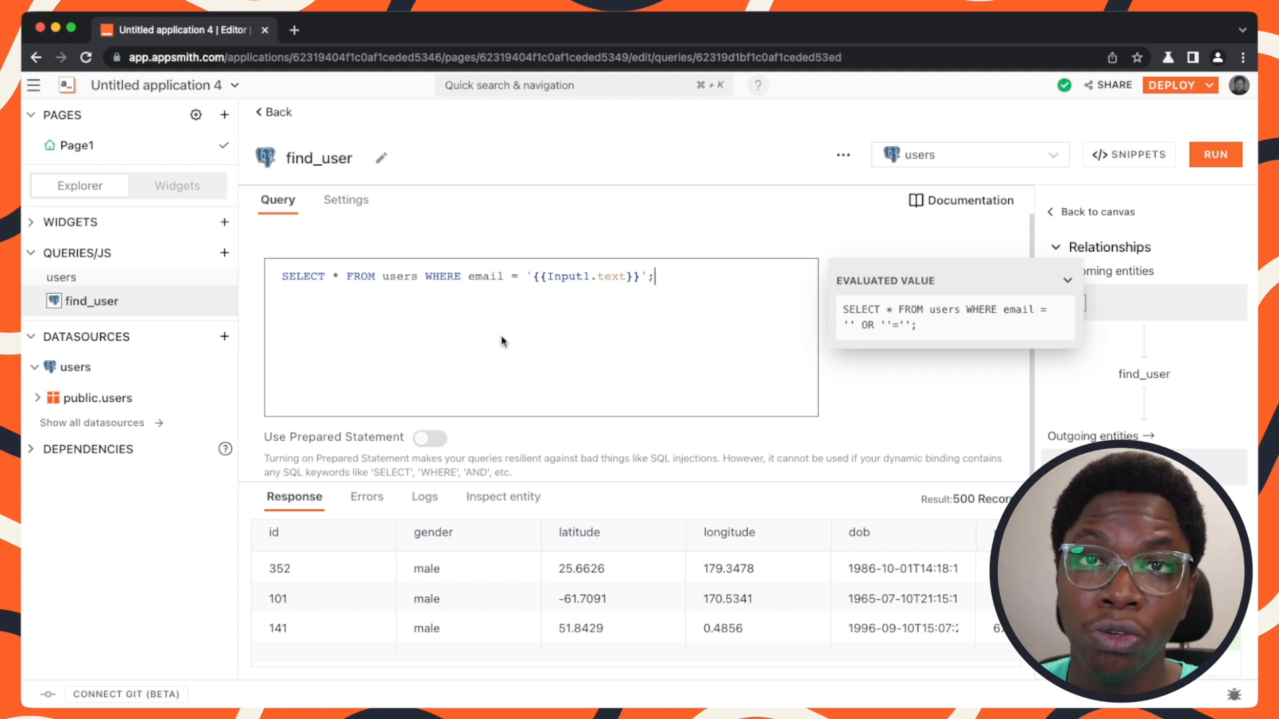
mouse_move(430, 441)
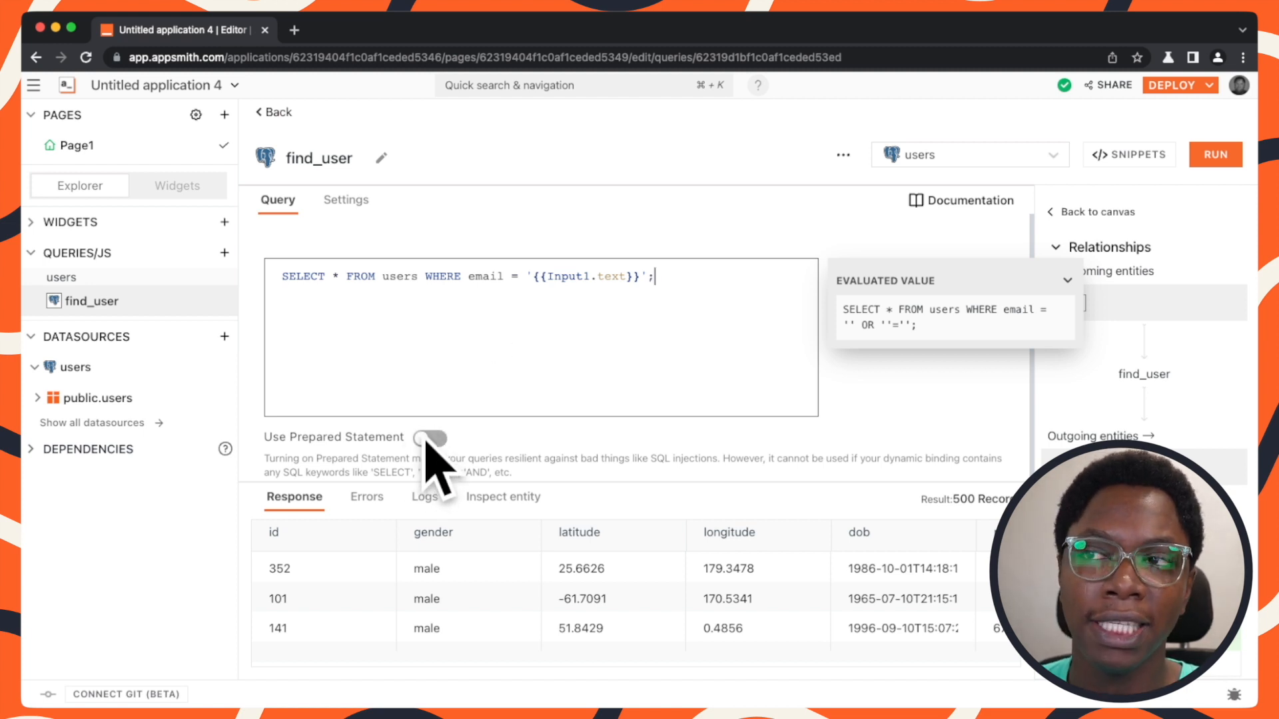
Enable Use Prepared Statement so the email binding evaluates to a $1 parameter.
click(430, 438)
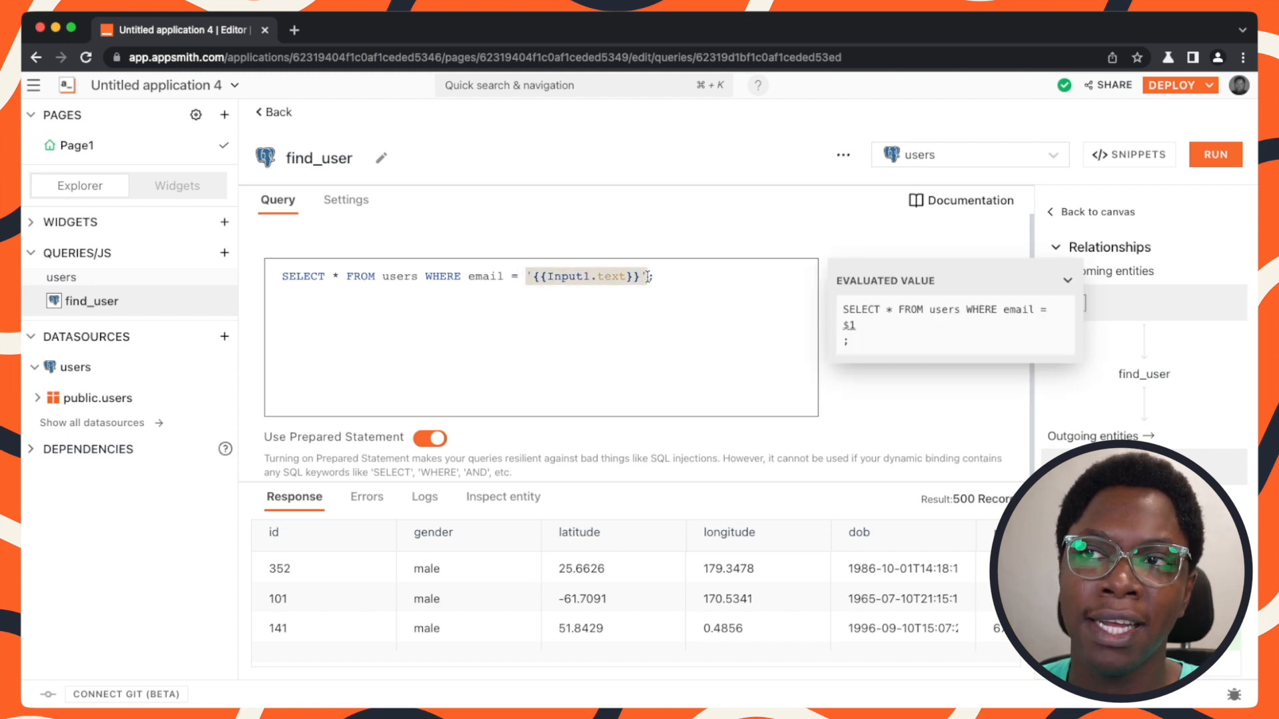
mouse_move(707, 325)
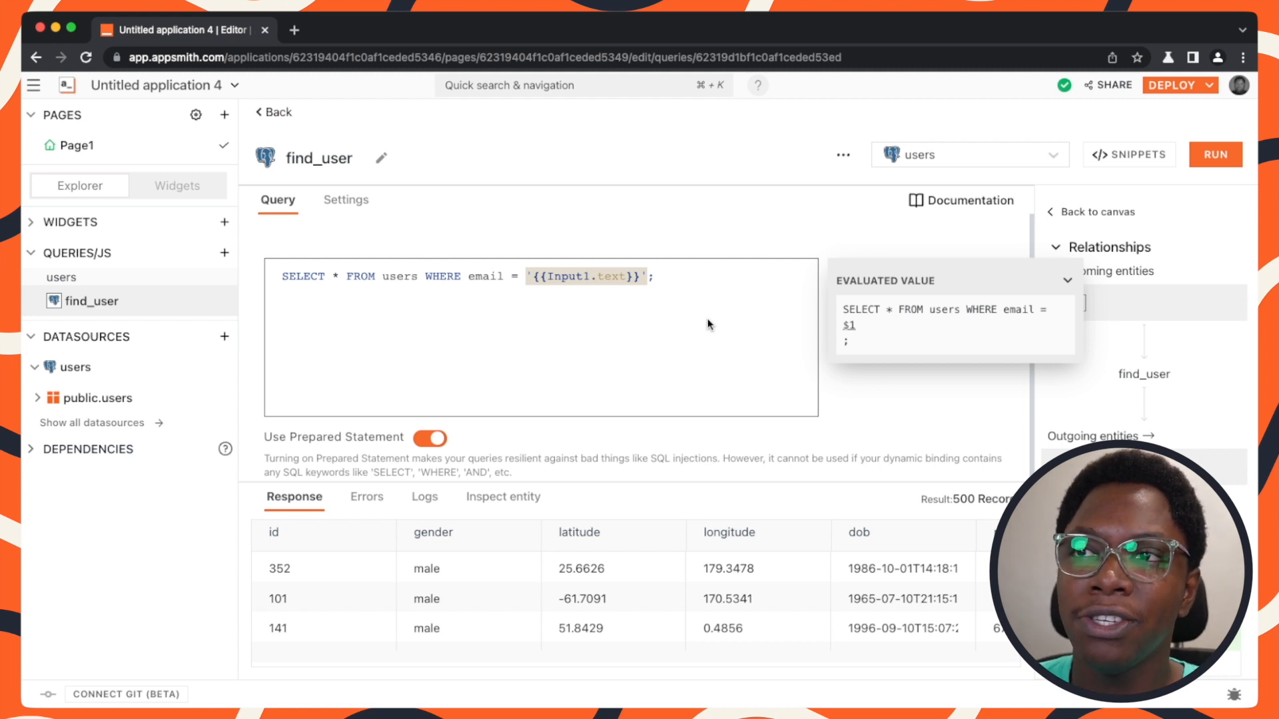
click(1097, 212)
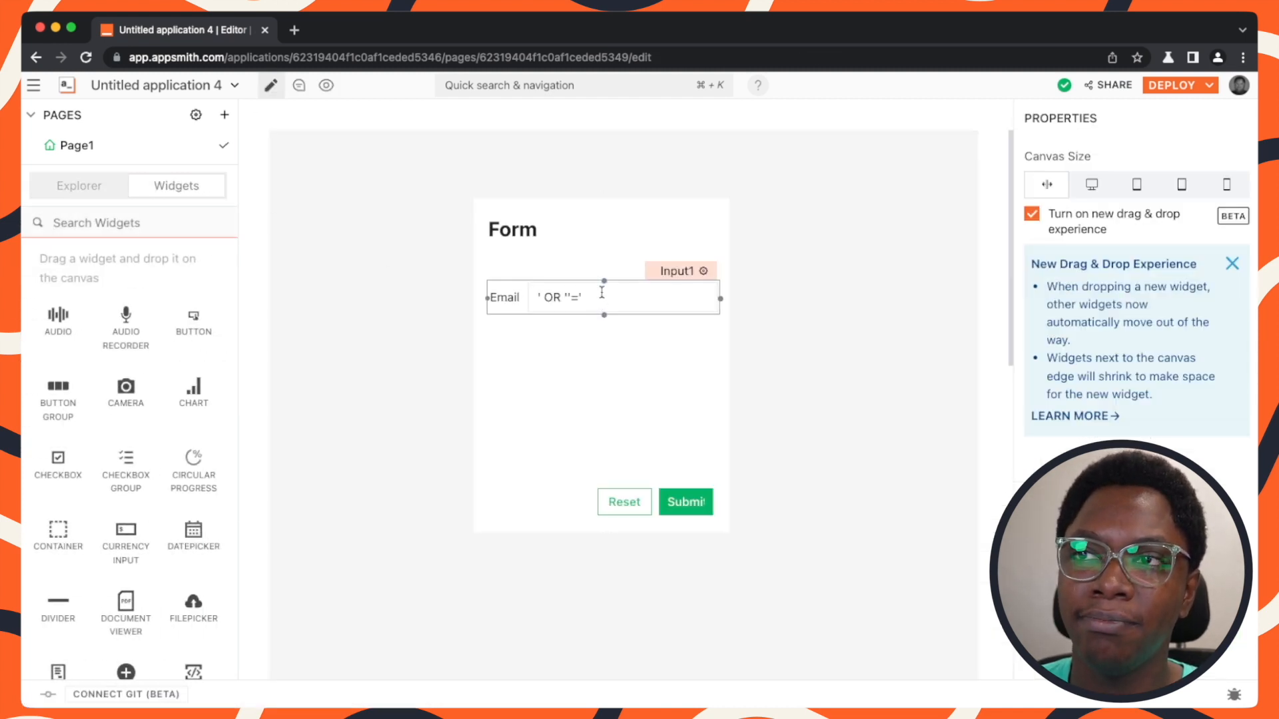
click(622, 296)
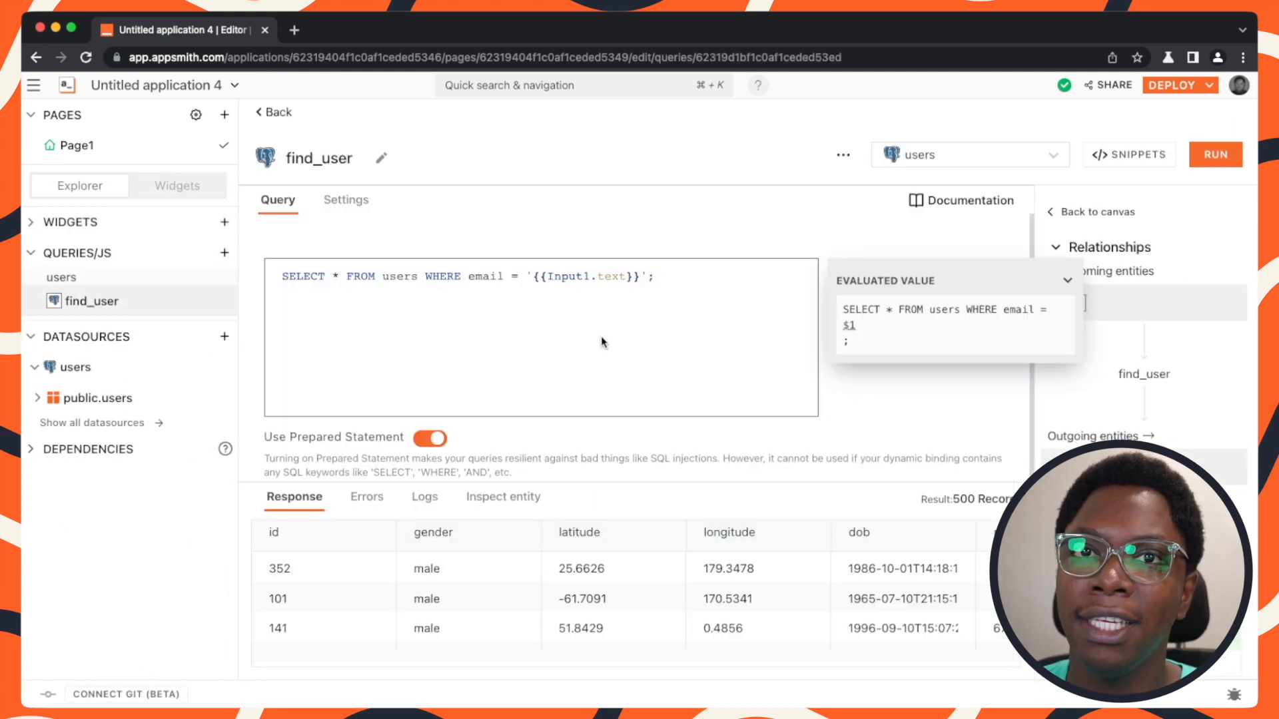
mouse_move(1219, 139)
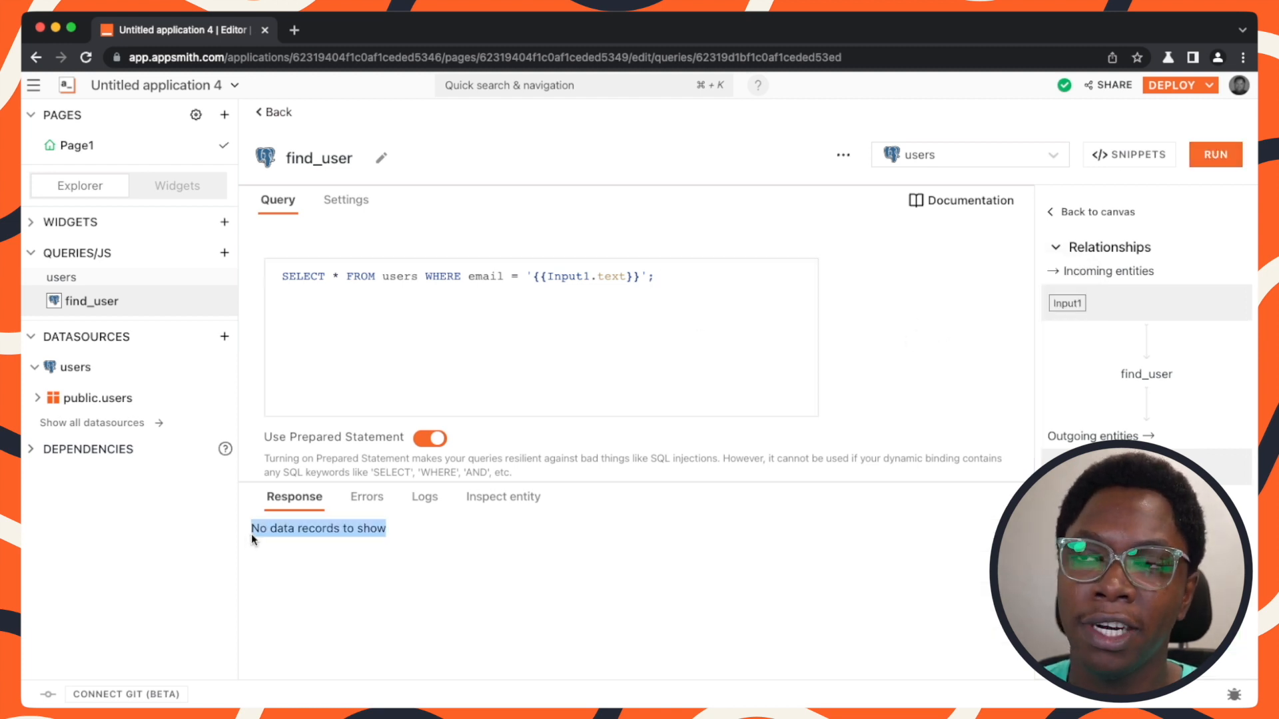
Rerun find_user so the injected email shows 'No data records to show', highlighting the email column.
click(571, 351)
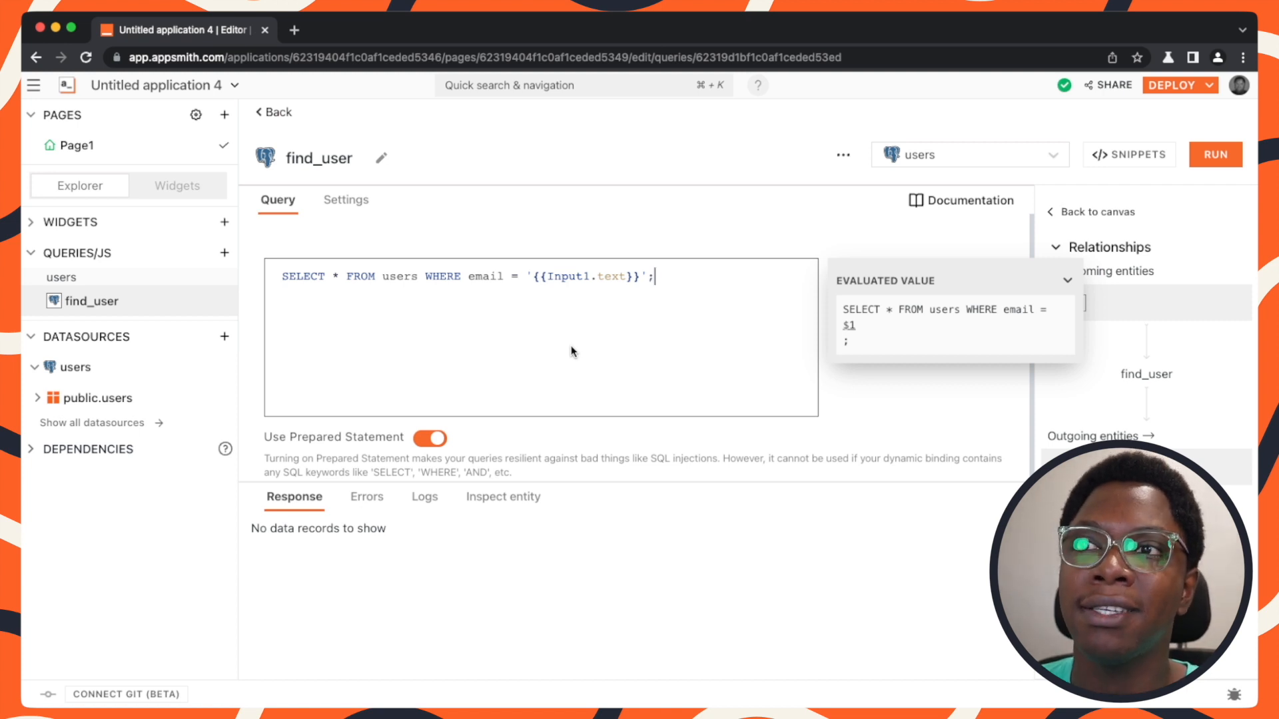
double_click(484, 277)
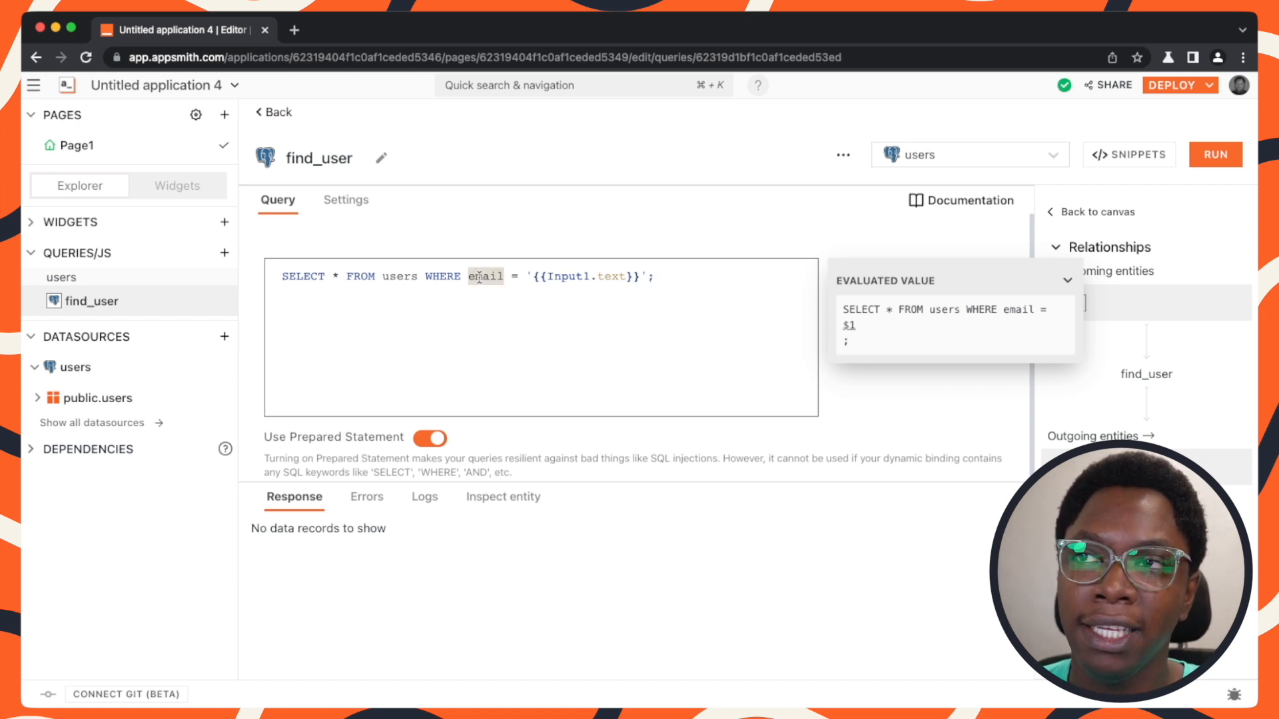